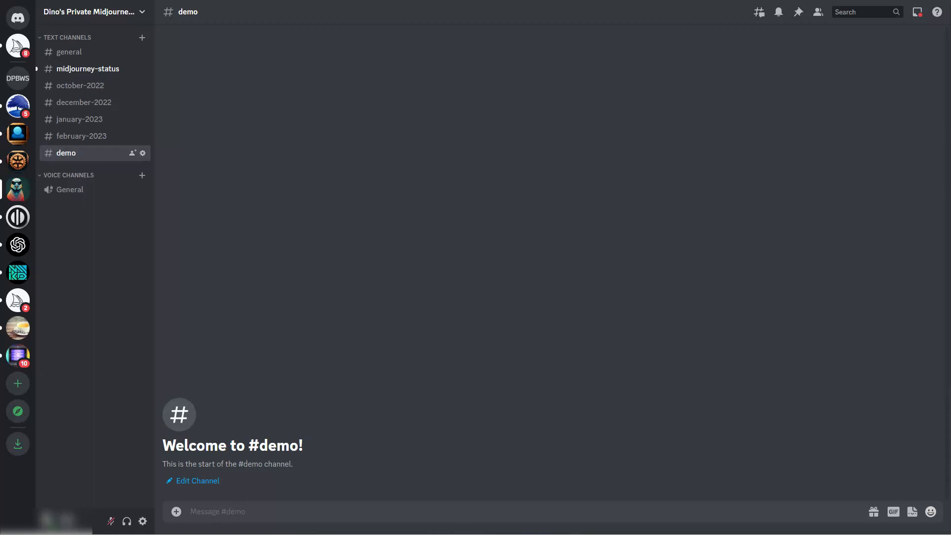
mouse_move(556, 432)
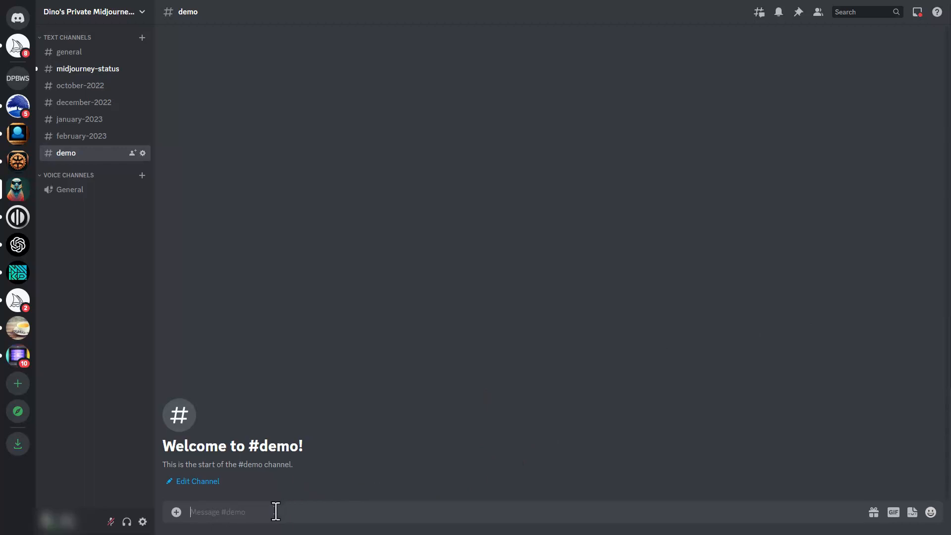
mouse_move(290, 509)
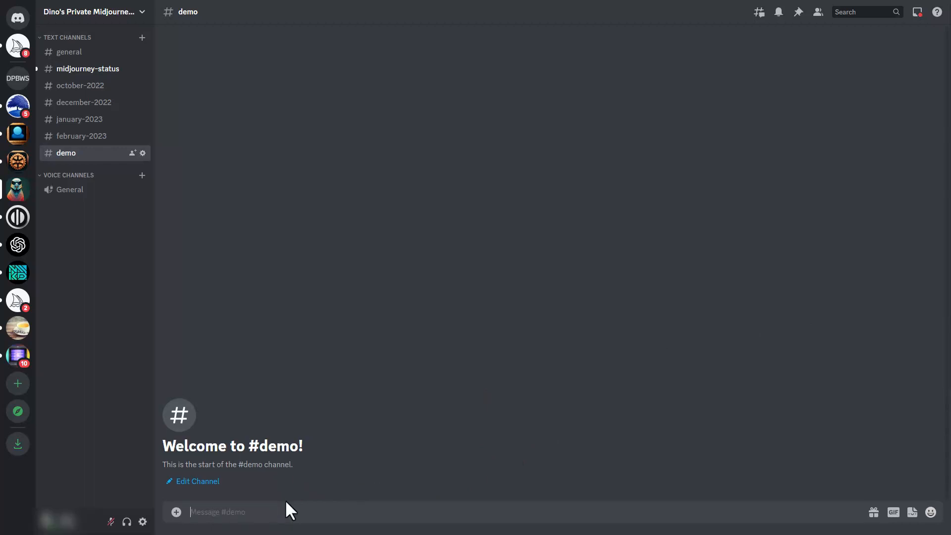
Start a /blend command and attach the hooded jedi street picture as image1.
type("/bl")
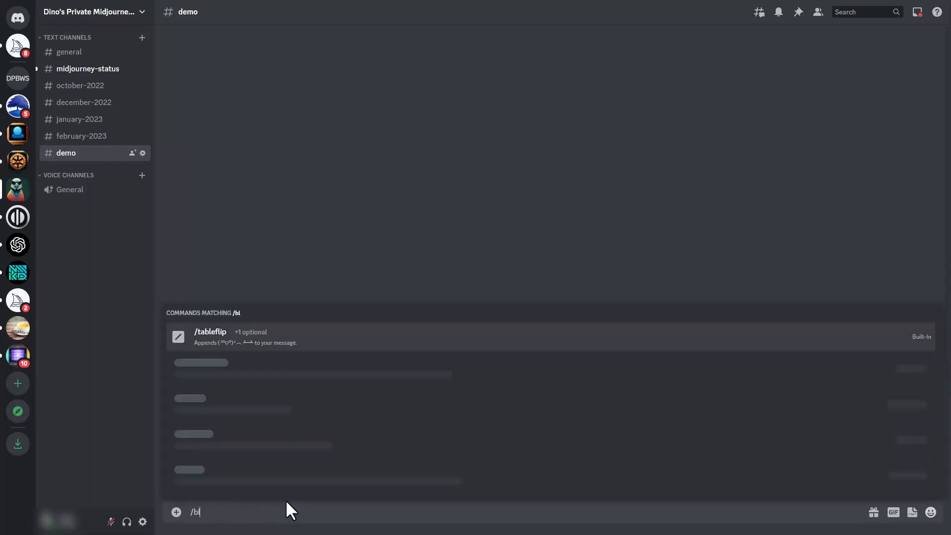
type("end")
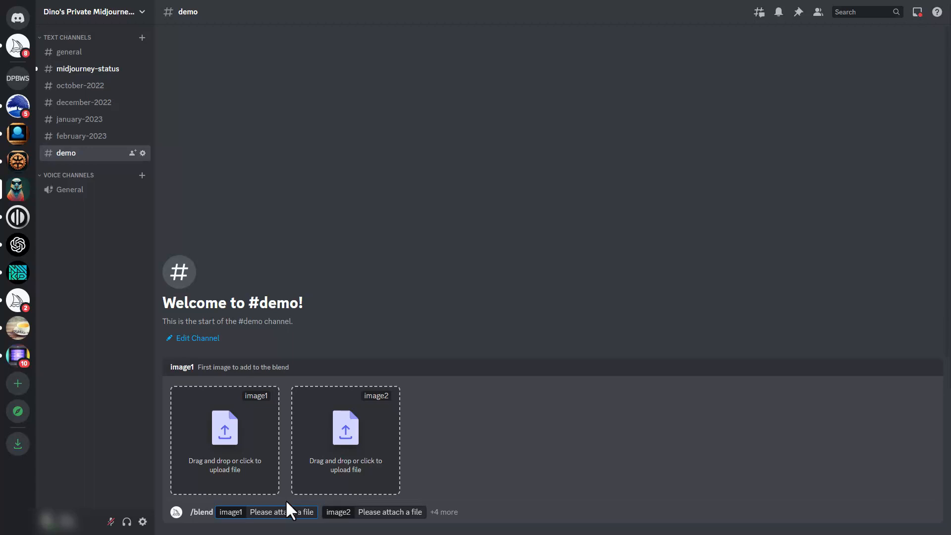
mouse_move(237, 434)
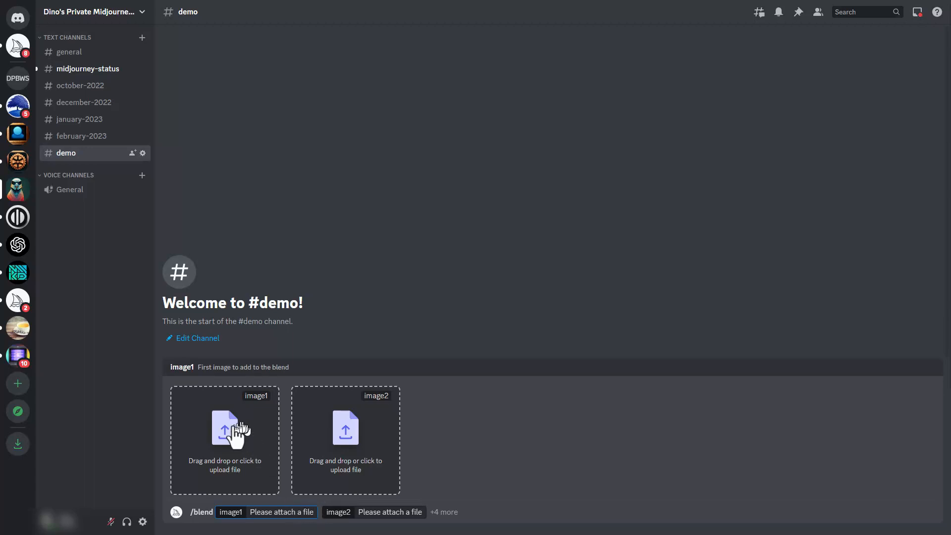
left_click(225, 430)
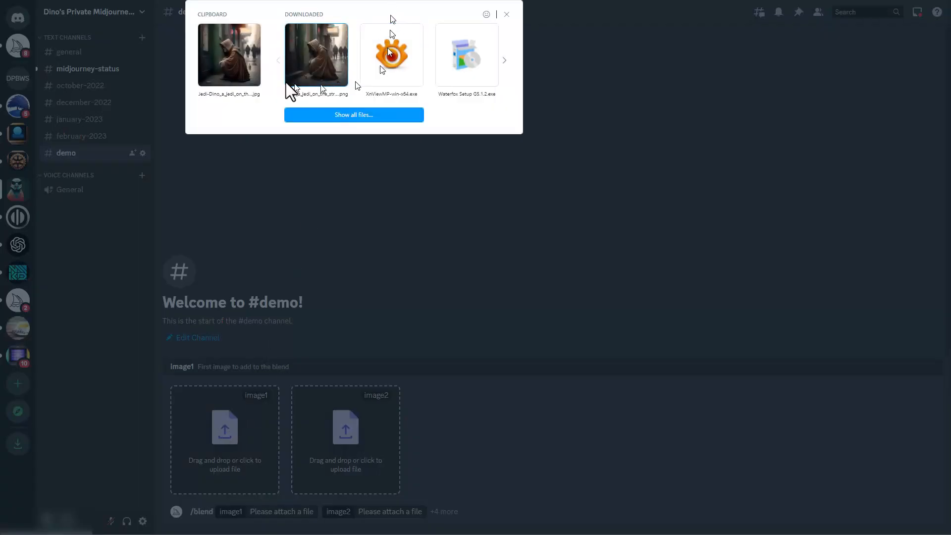
left_click(228, 55)
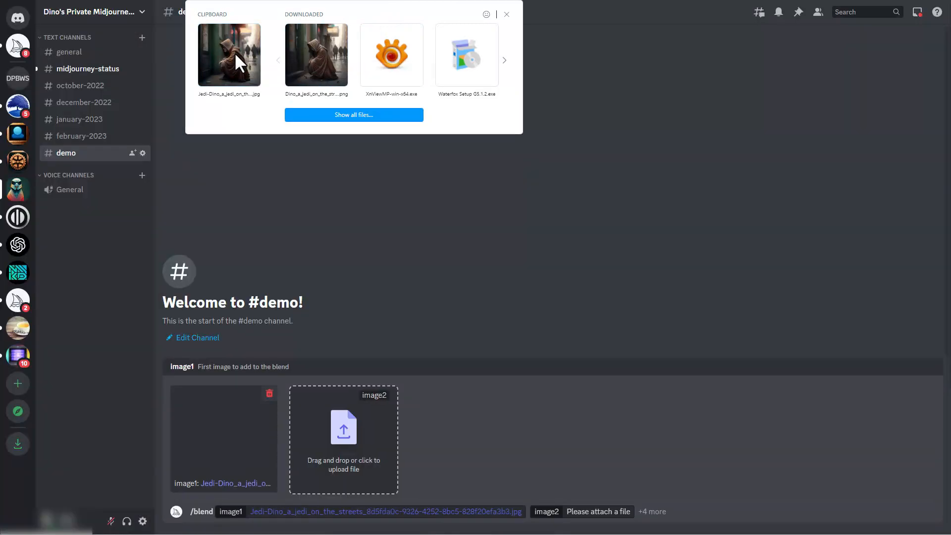
left_click(506, 14)
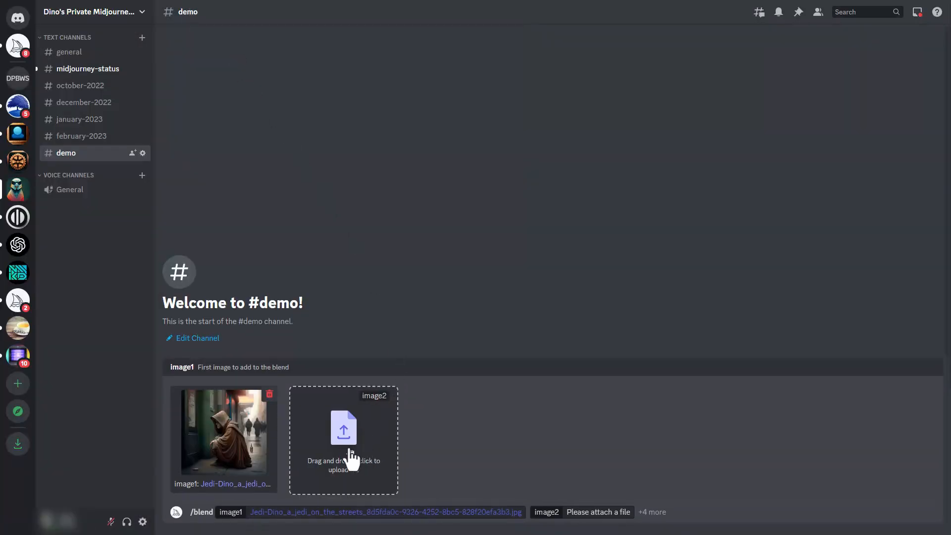
mouse_move(346, 434)
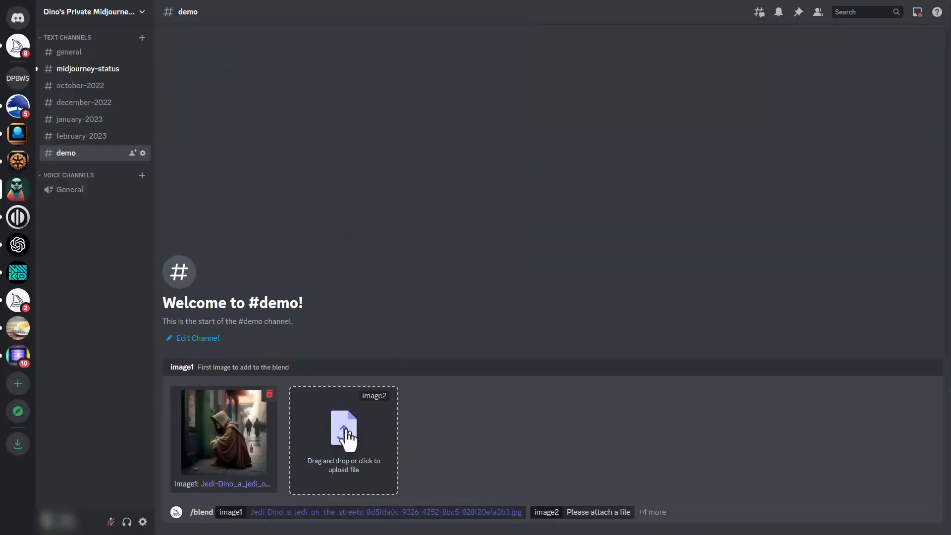
Upload DSC_0127-Edit.jpg, the ruined brick house photo, into the image2 slot.
left_click(343, 433)
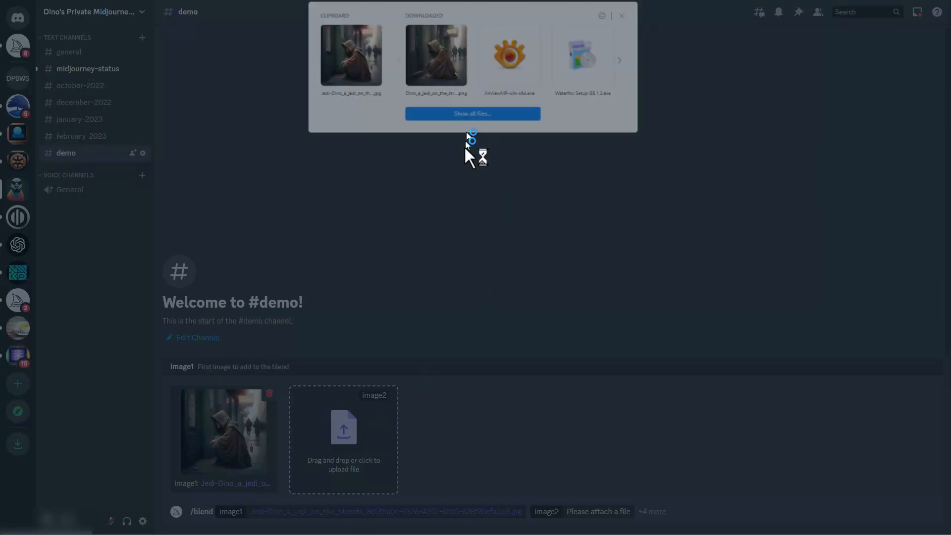
left_click(343, 440)
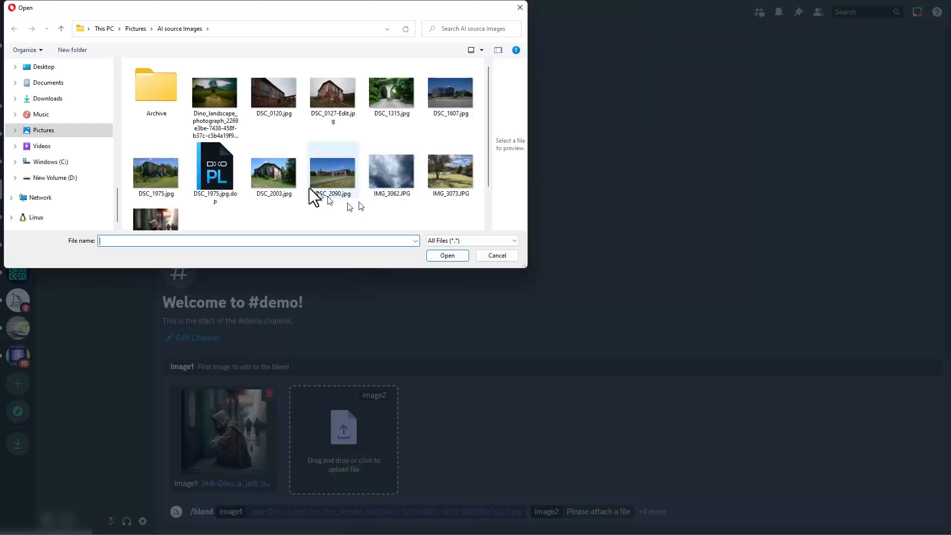
left_click(332, 93)
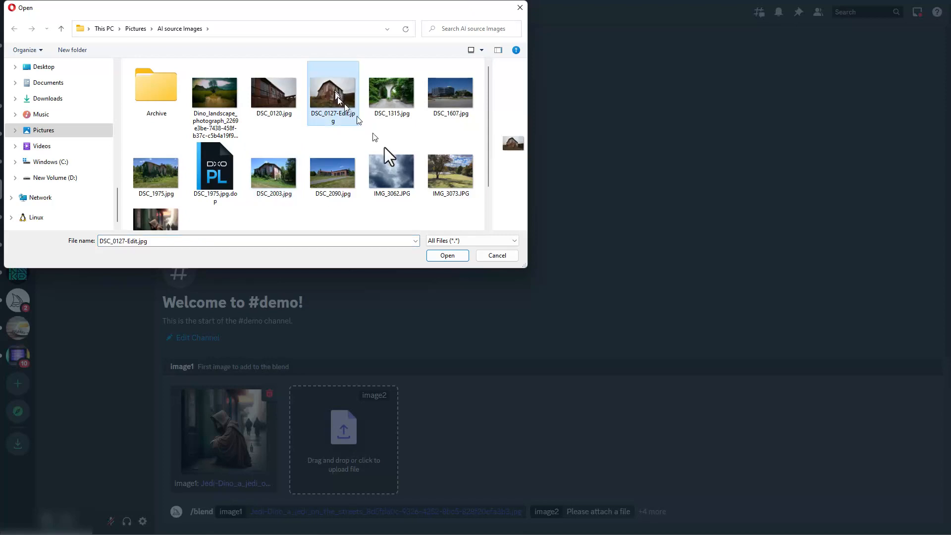
left_click(446, 255)
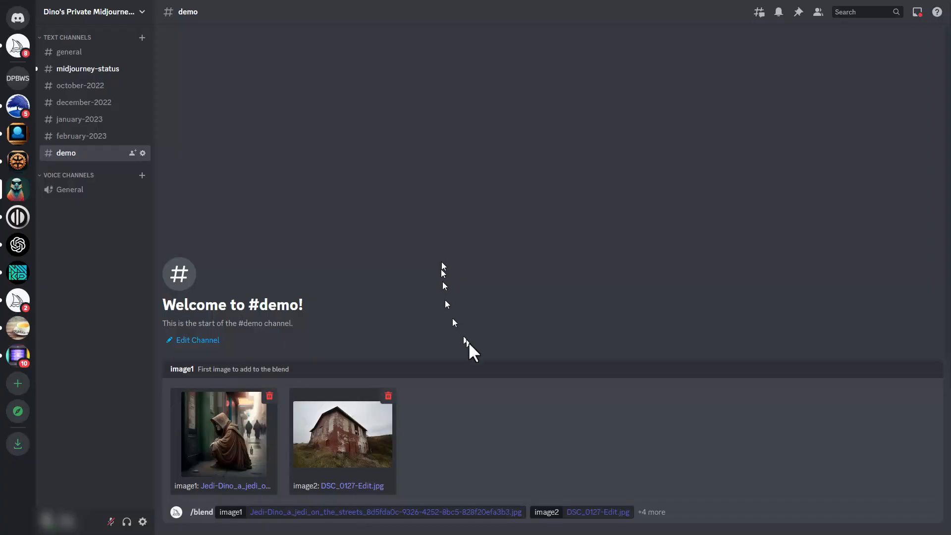
mouse_move(545, 434)
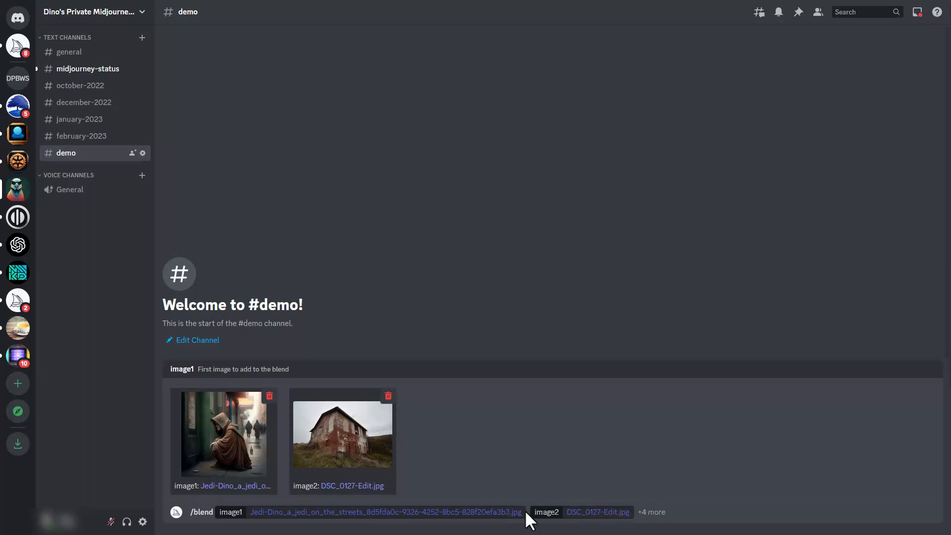
Expand '+4 more' to reveal the blend's dimensions and image3–image5 options.
left_click(651, 511)
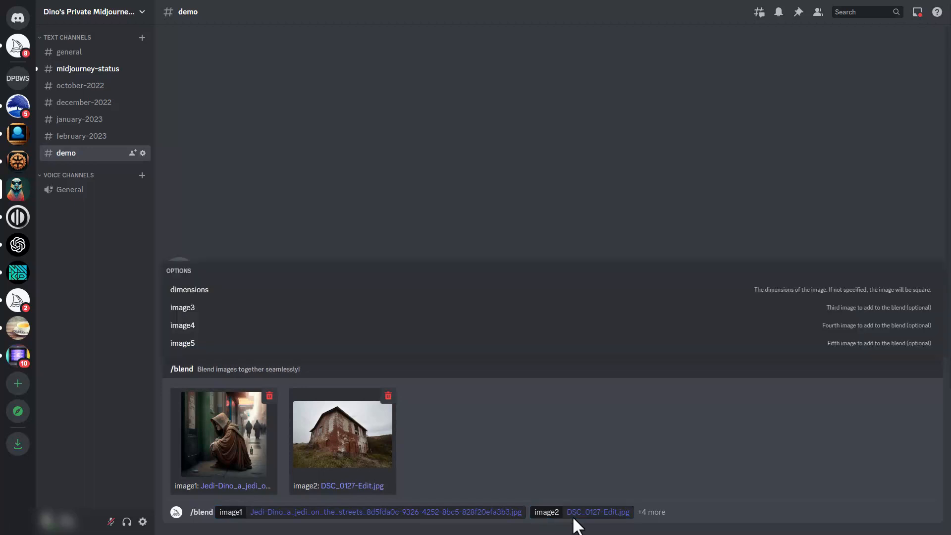
mouse_move(675, 511)
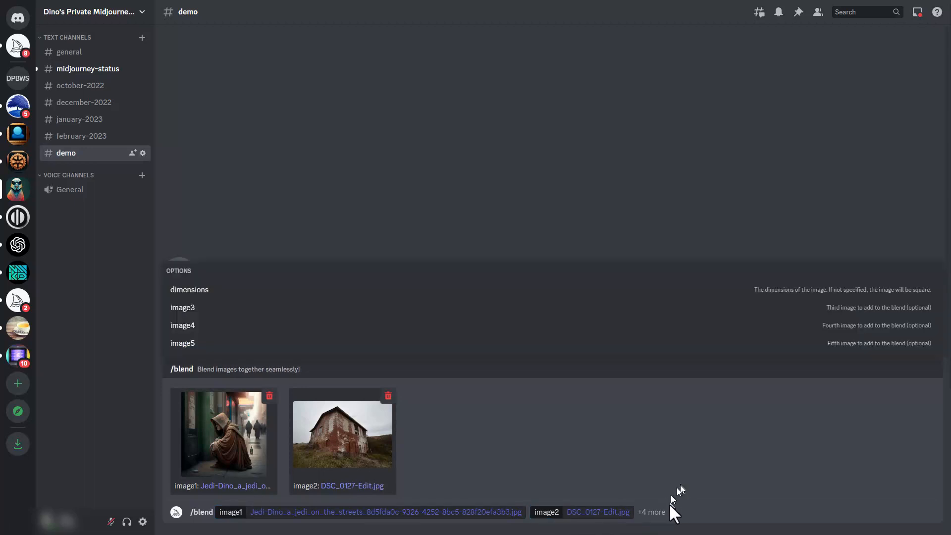
mouse_move(273, 307)
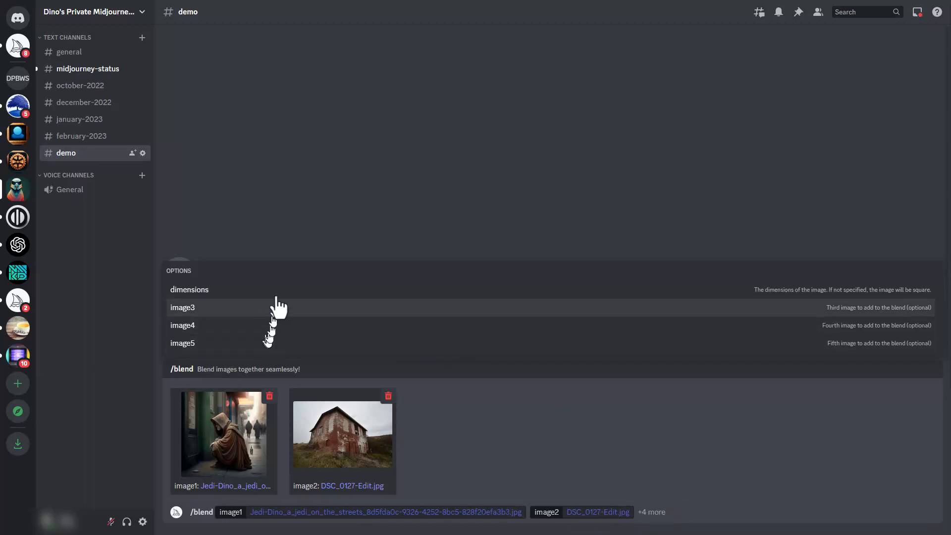
mouse_move(303, 325)
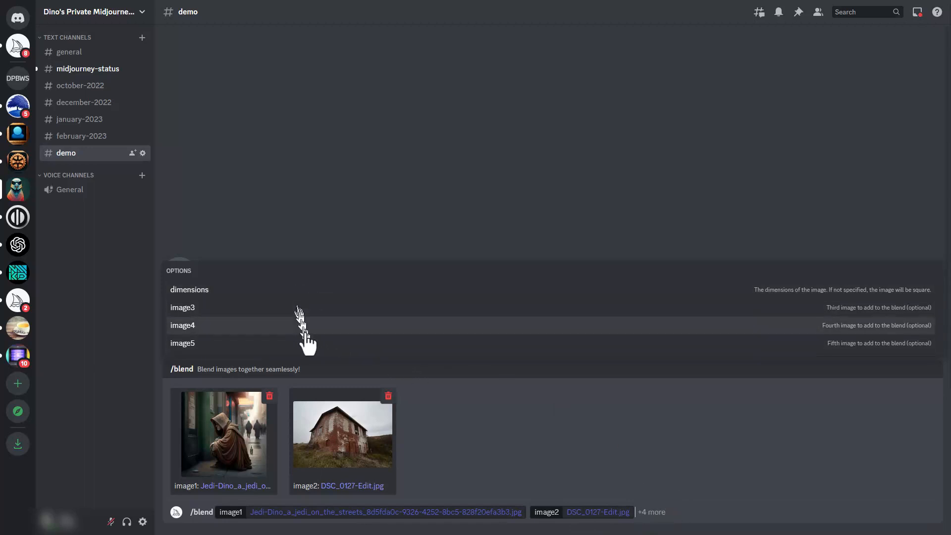
mouse_move(309, 364)
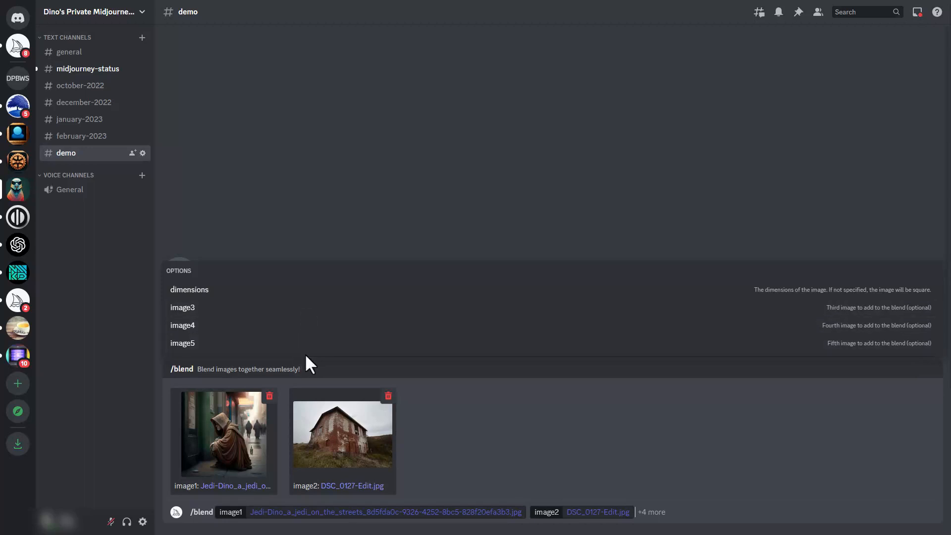
mouse_move(306, 297)
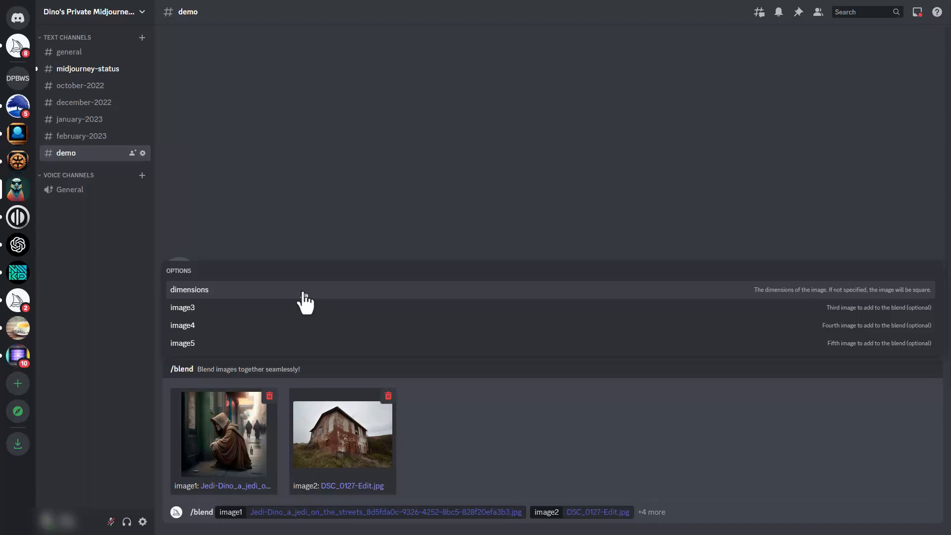
mouse_move(305, 312)
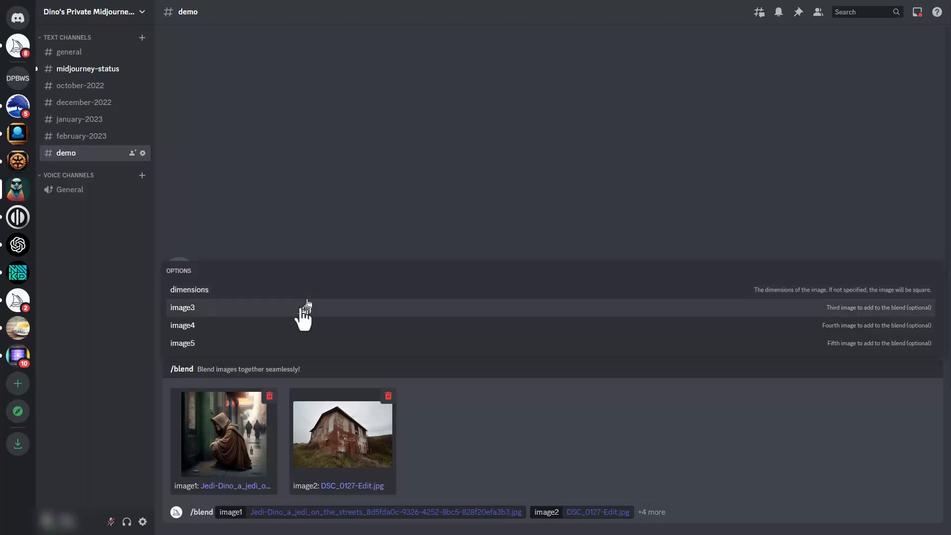
Add the image3 option and upload DSC_1315.jpg, the ivy-covered stone archway photo.
left_click(183, 307)
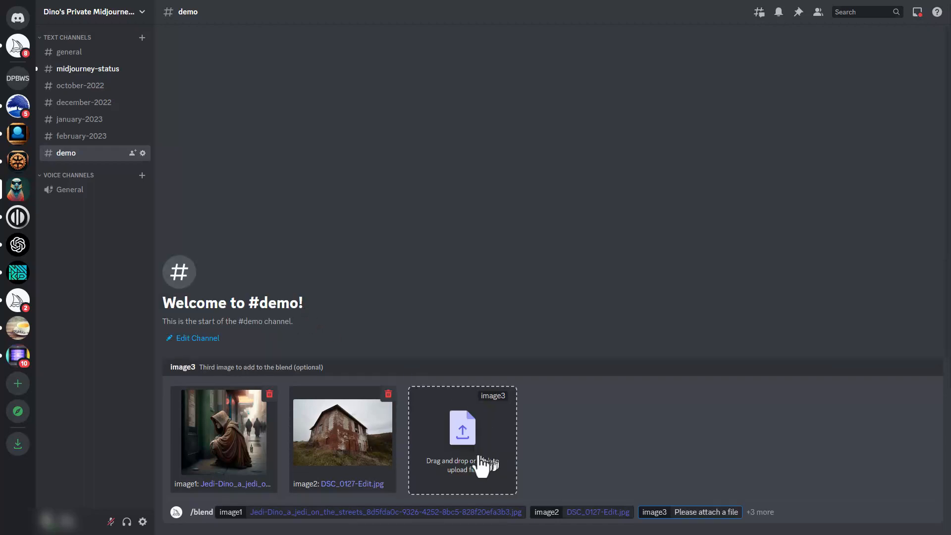
left_click(462, 424)
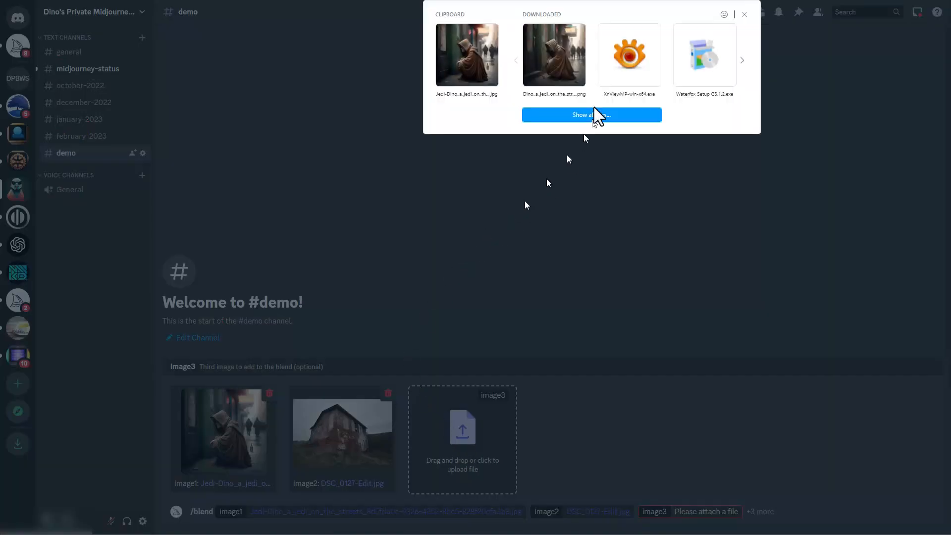
left_click(744, 14)
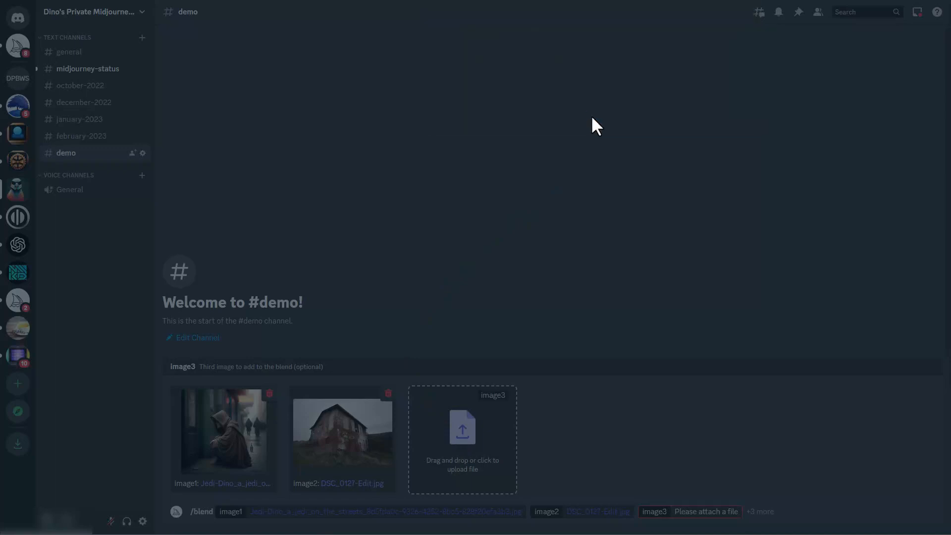
left_click(461, 430)
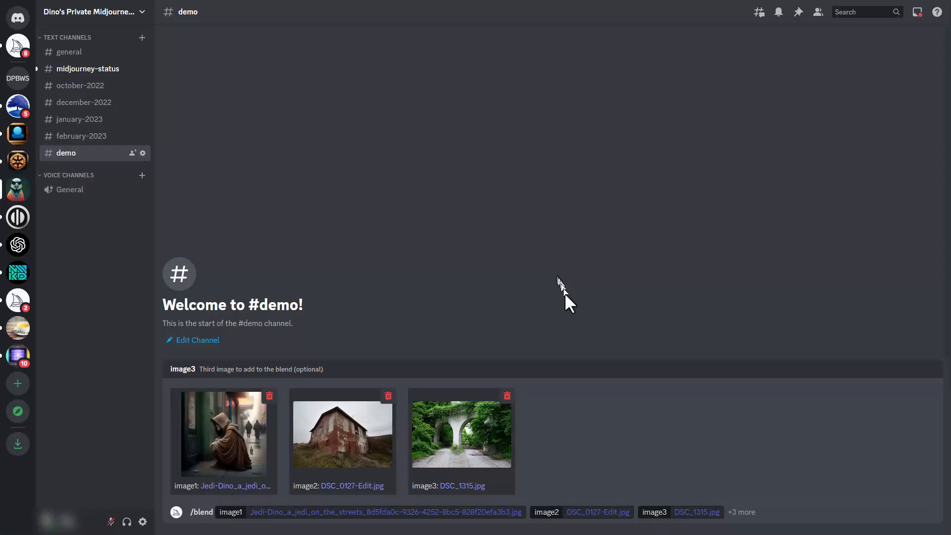
mouse_move(506, 457)
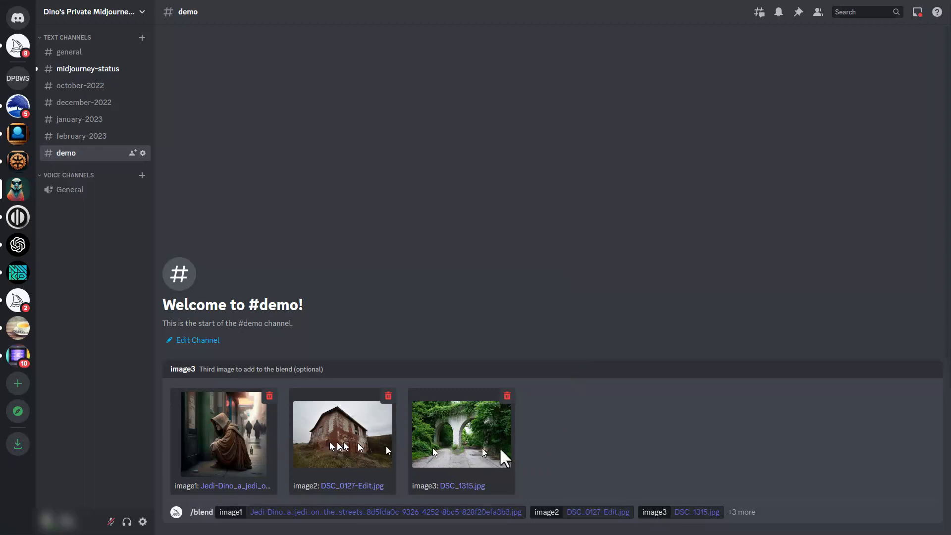
mouse_move(767, 516)
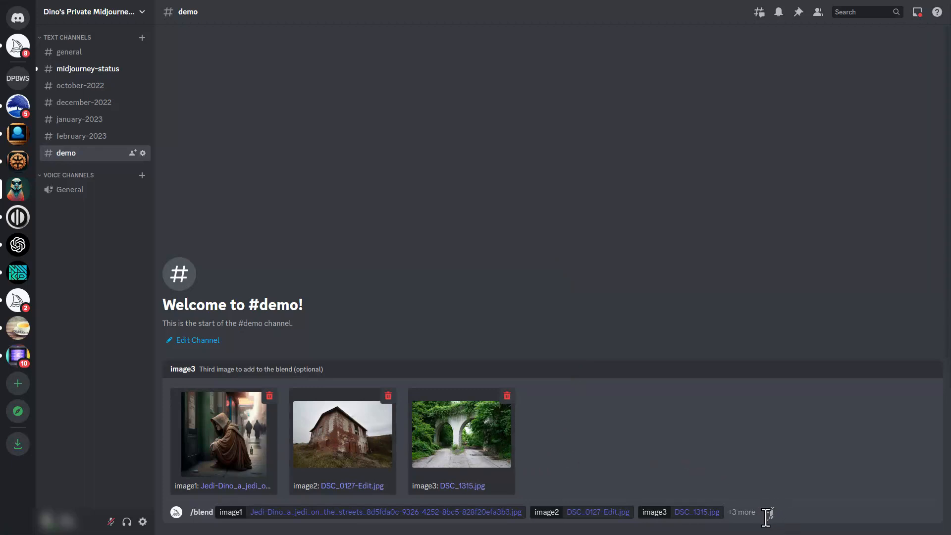
Add the dimensions option to the /blend draft and choose Landscape.
left_click(741, 511)
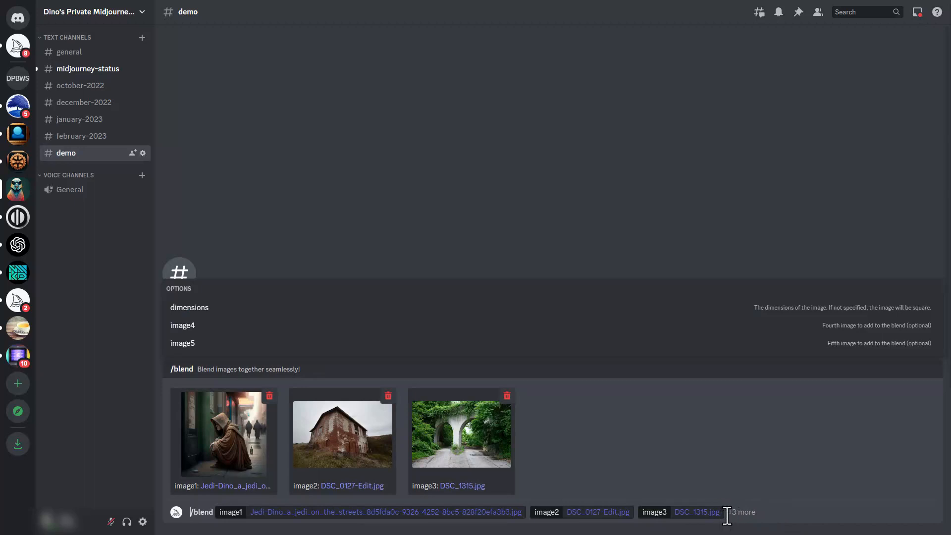
mouse_move(809, 516)
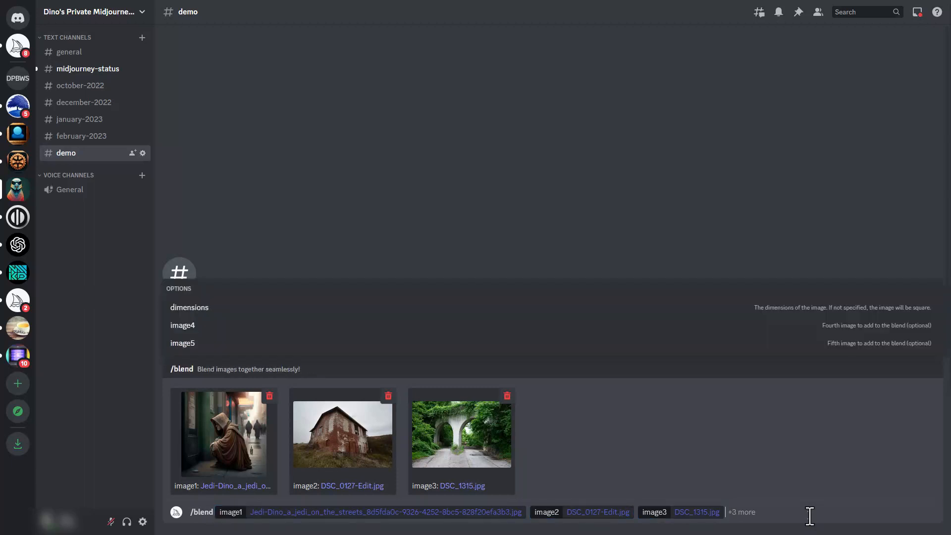
mouse_move(321, 313)
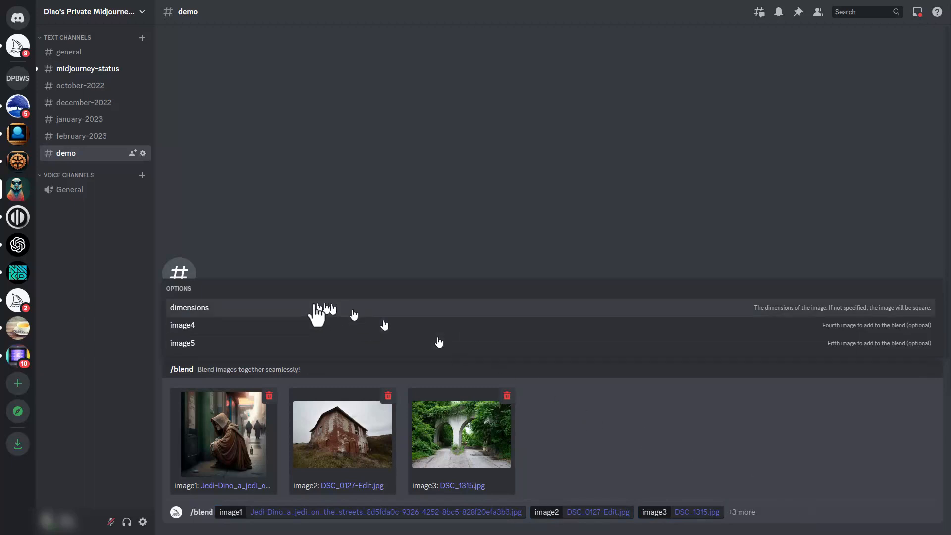
left_click(188, 307)
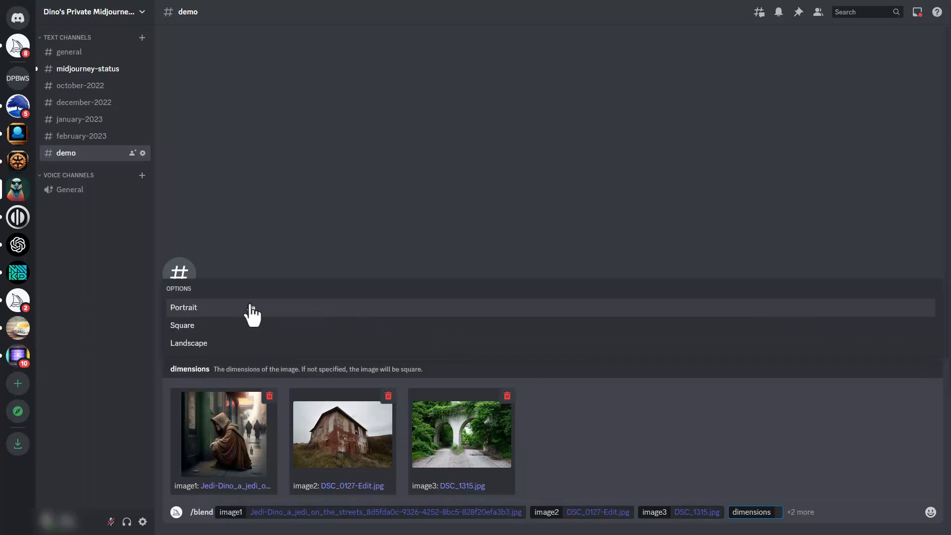
left_click(189, 343)
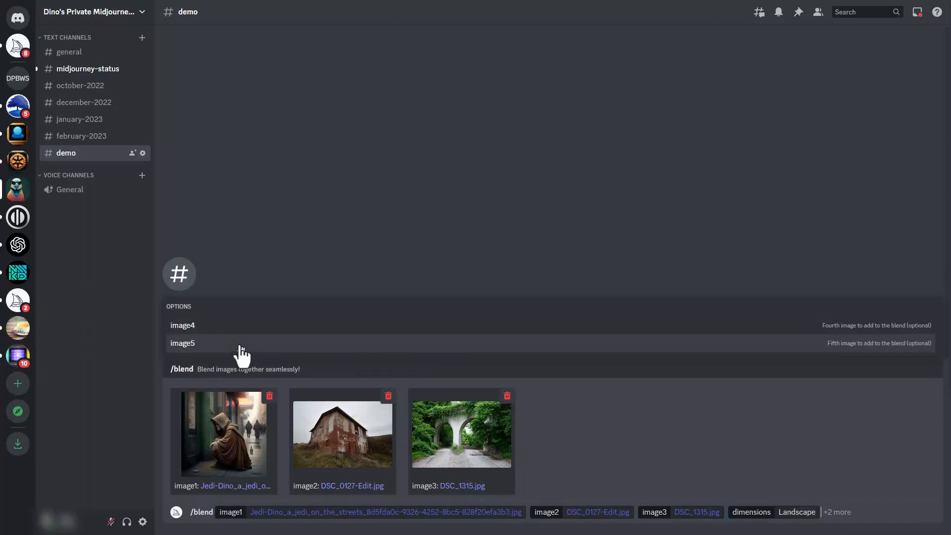
mouse_move(327, 464)
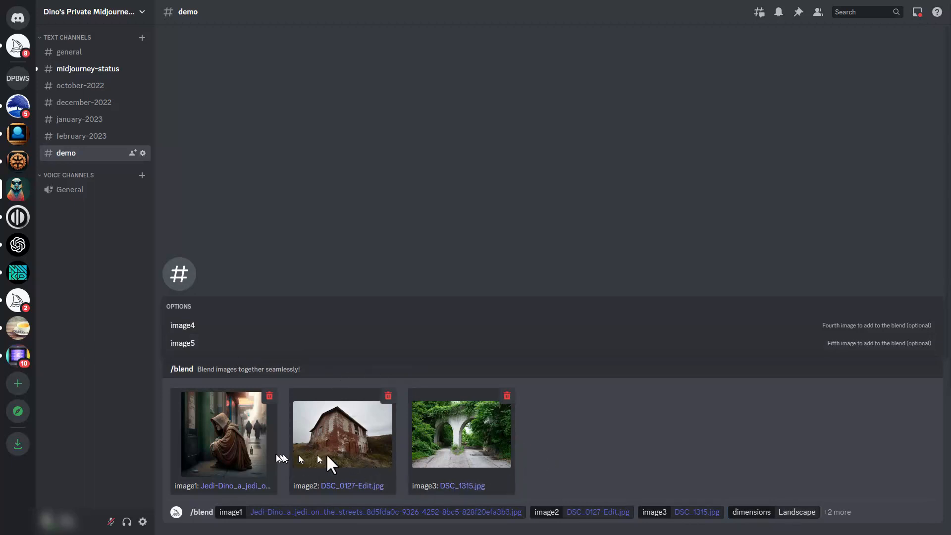
mouse_move(497, 446)
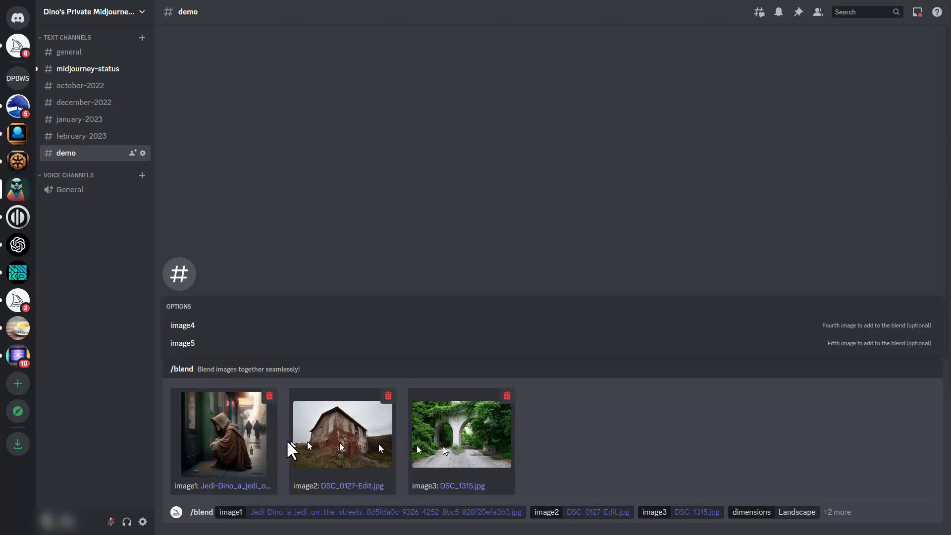
mouse_move(294, 442)
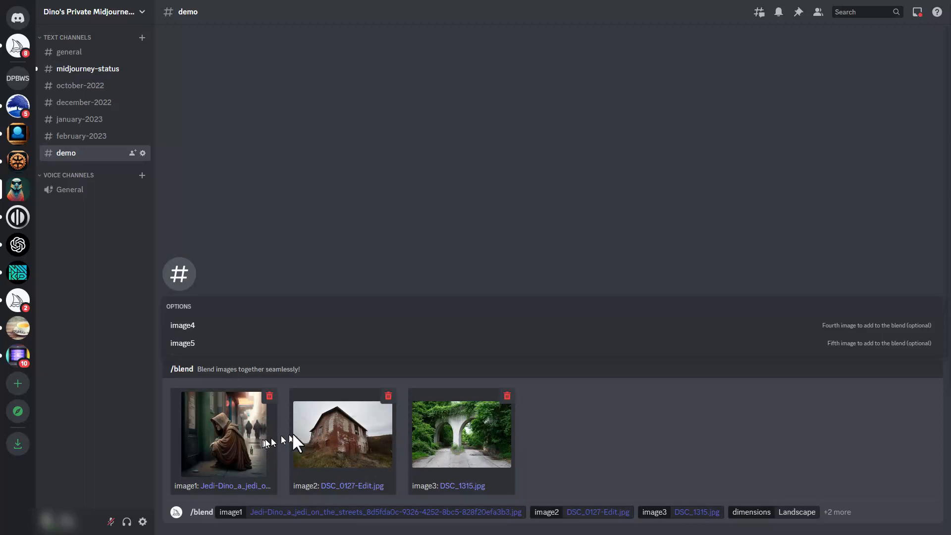
mouse_move(482, 451)
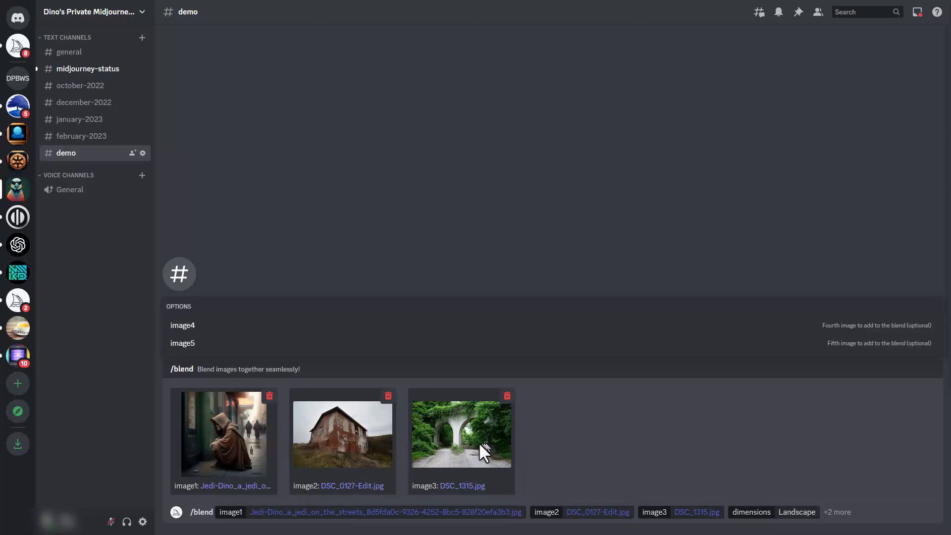
mouse_move(523, 450)
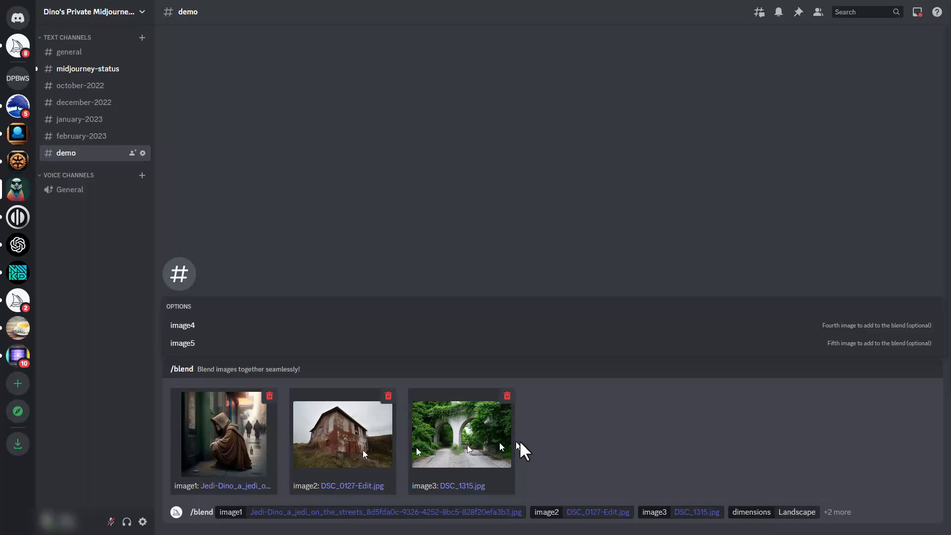
mouse_move(360, 454)
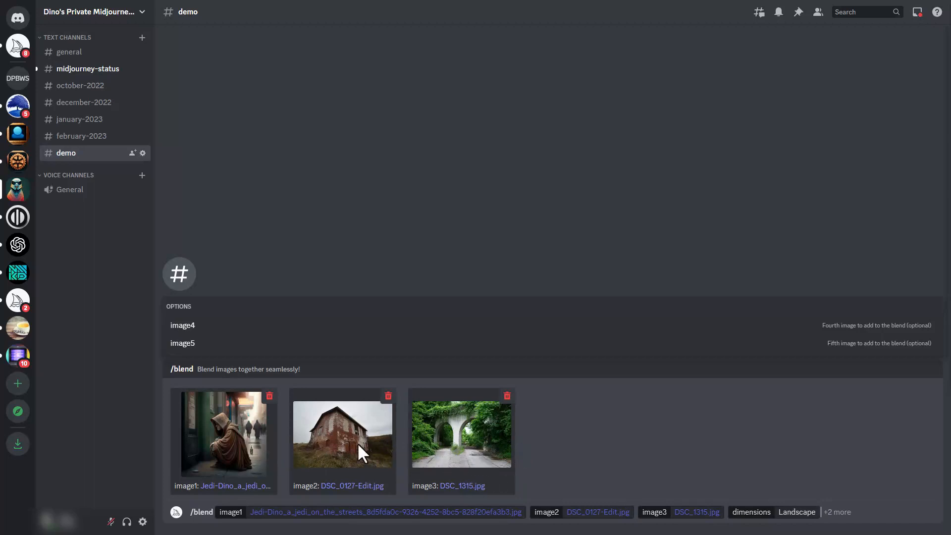
mouse_move(244, 453)
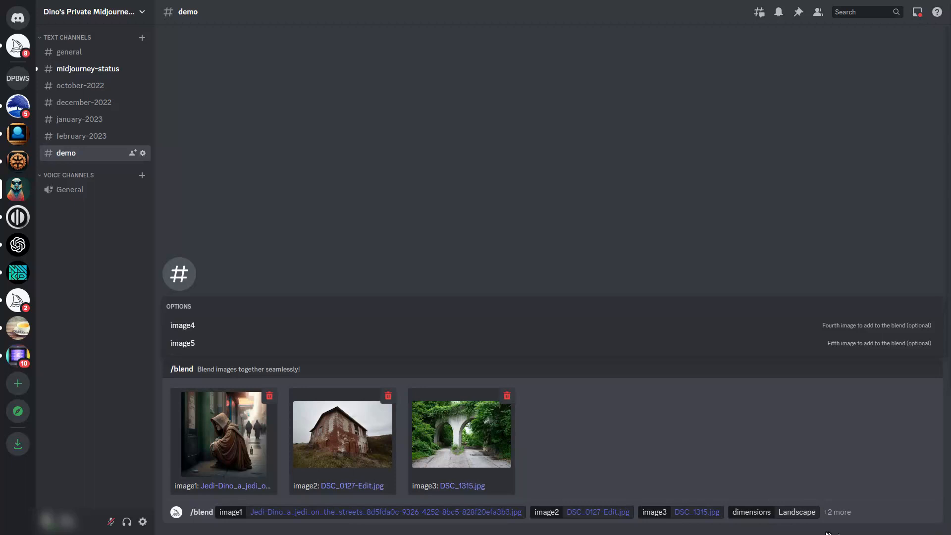
mouse_move(775, 517)
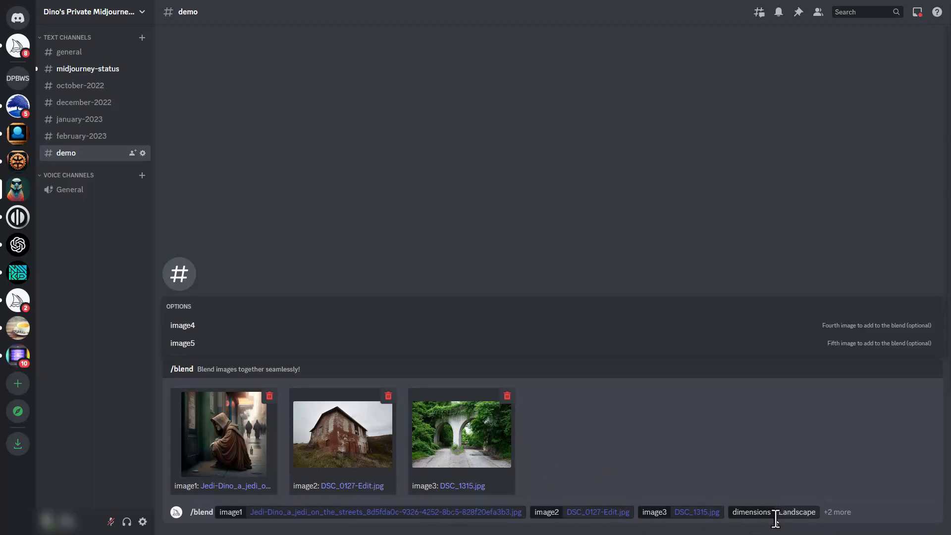
mouse_move(776, 515)
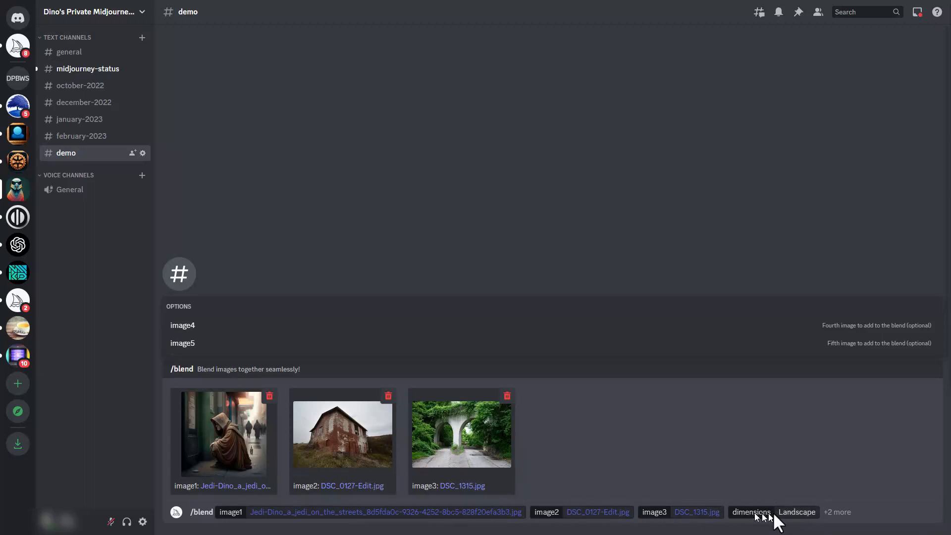
mouse_move(675, 508)
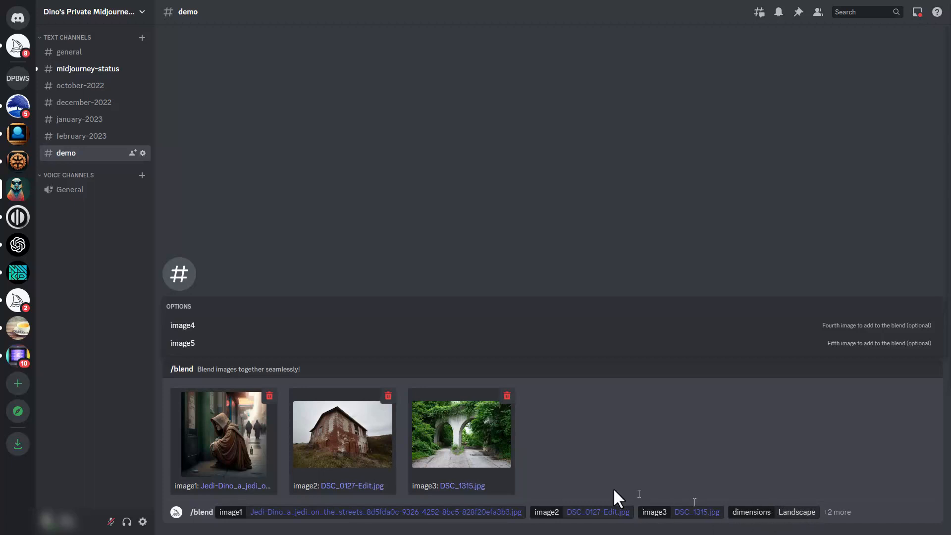
mouse_move(314, 464)
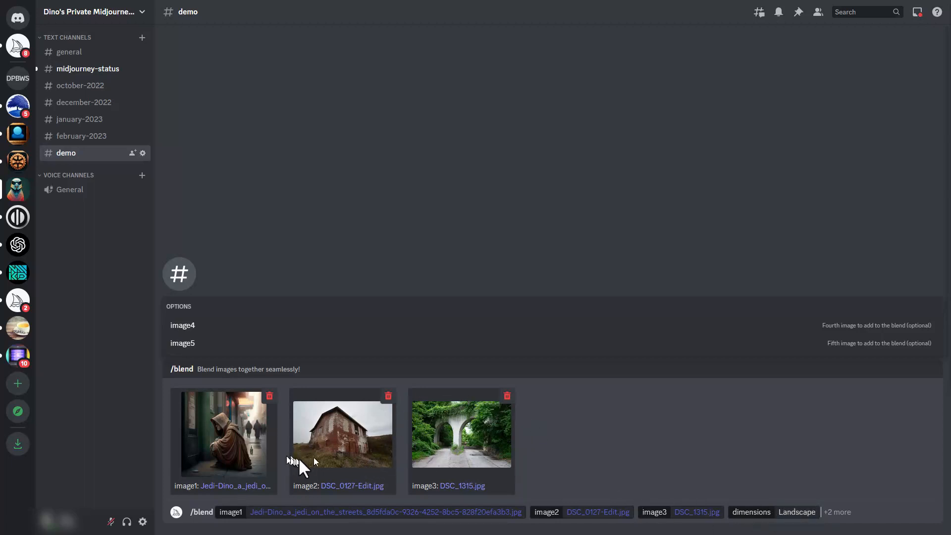
mouse_move(768, 511)
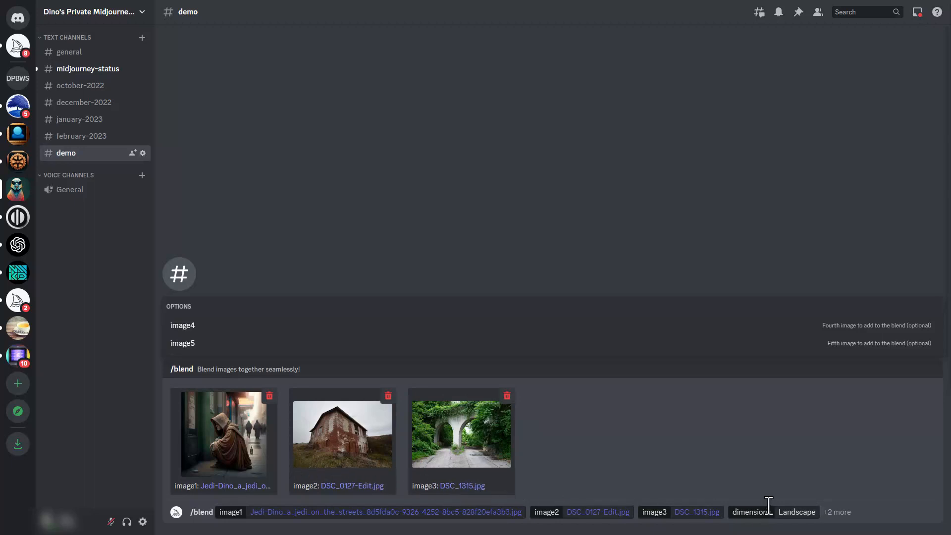
mouse_move(633, 480)
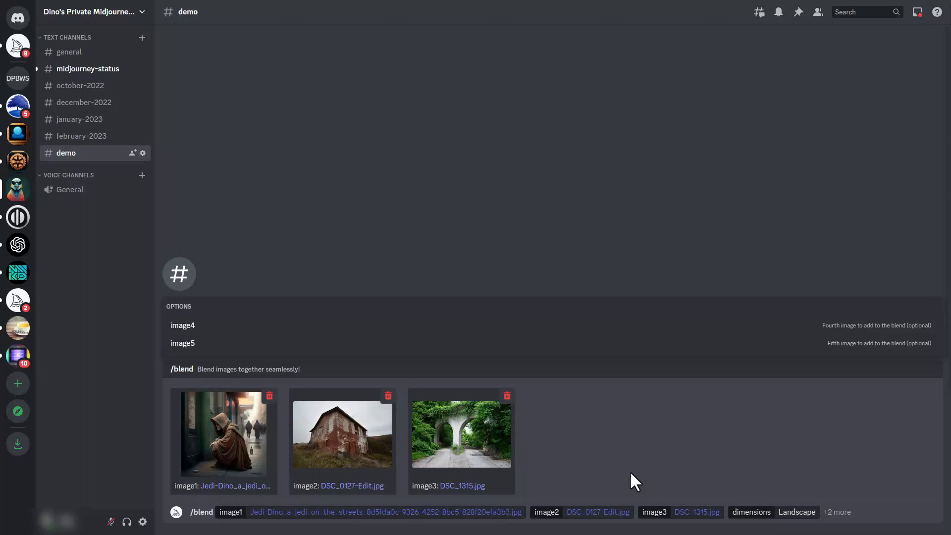
Submit the three-image Landscape /blend to Midjourney Bot.
key("Return")
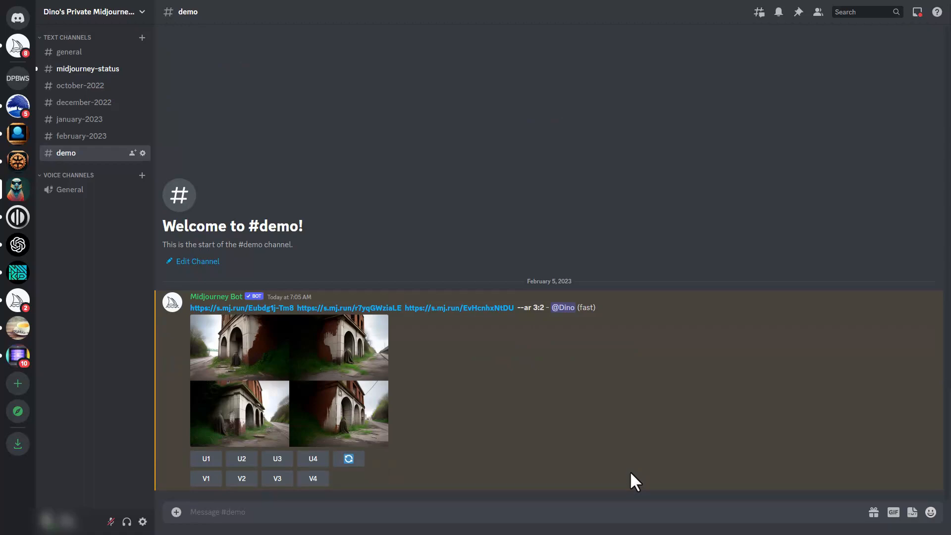
mouse_move(410, 440)
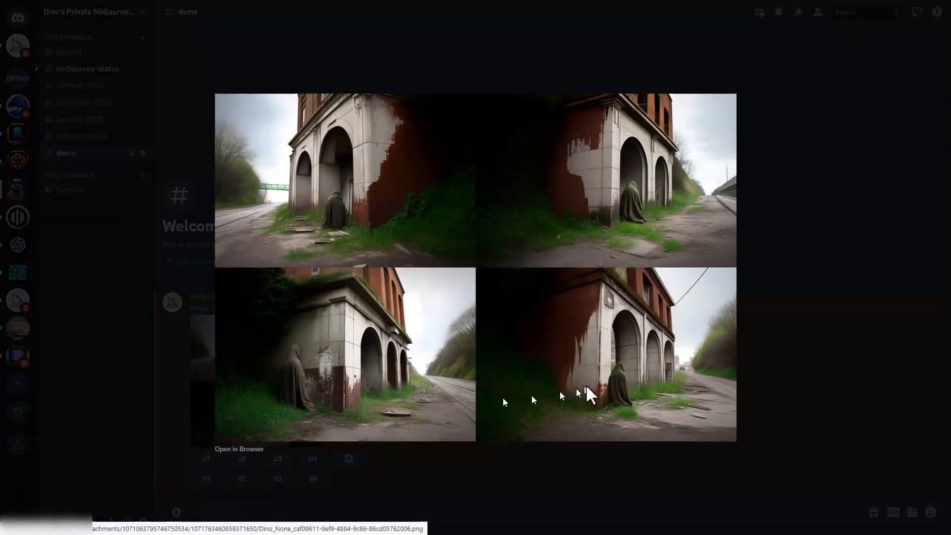
mouse_move(357, 157)
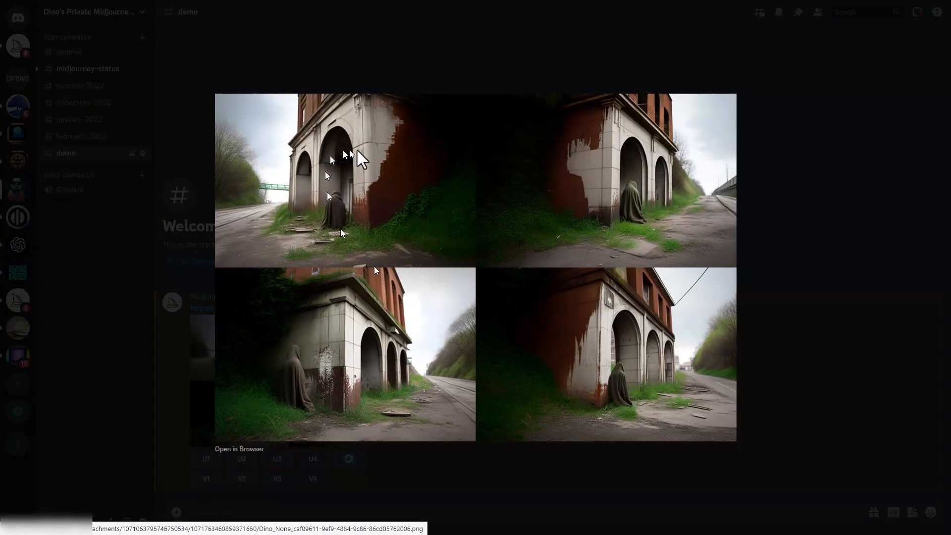
mouse_move(252, 451)
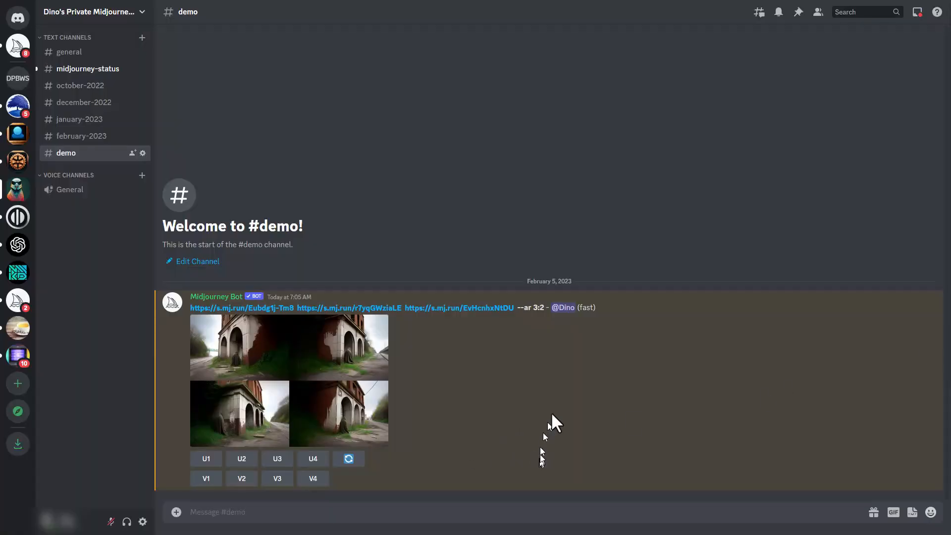
mouse_move(497, 455)
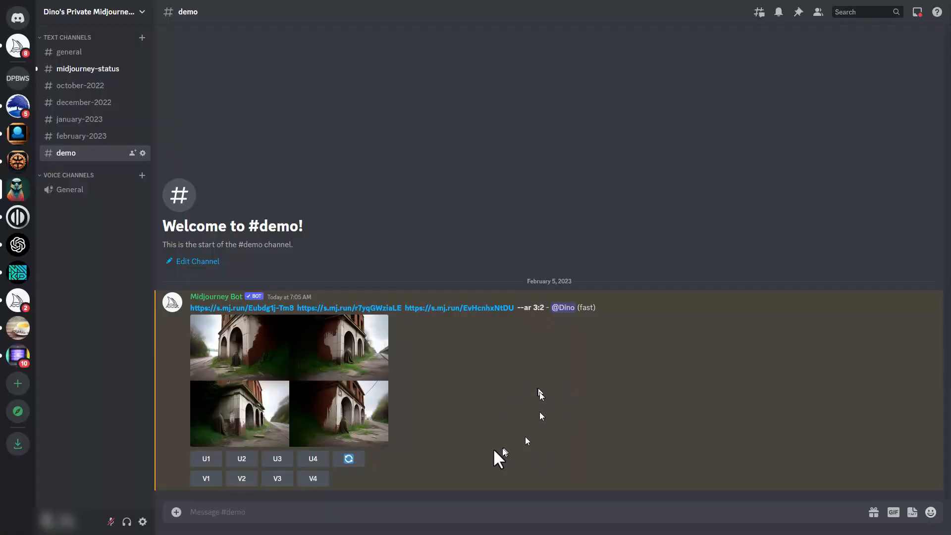
mouse_move(523, 375)
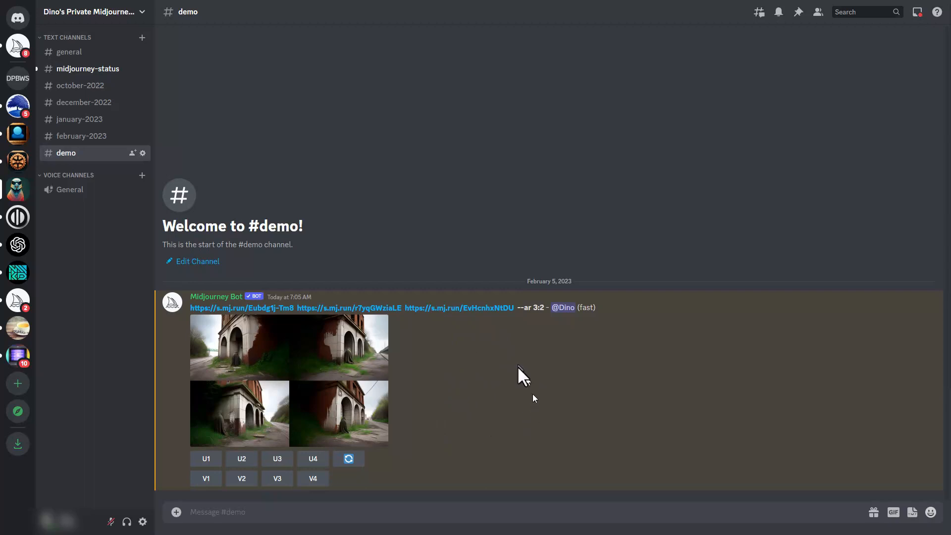
mouse_move(532, 375)
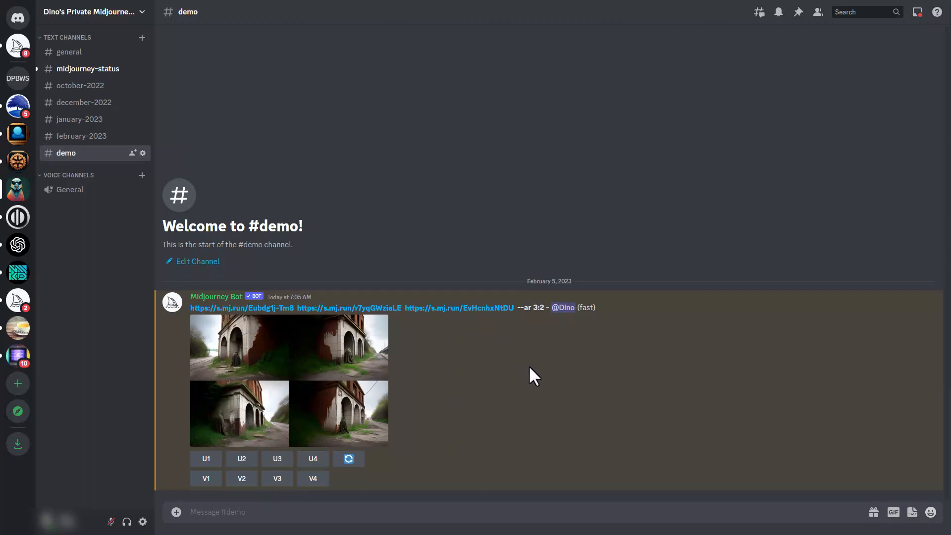
mouse_move(523, 382)
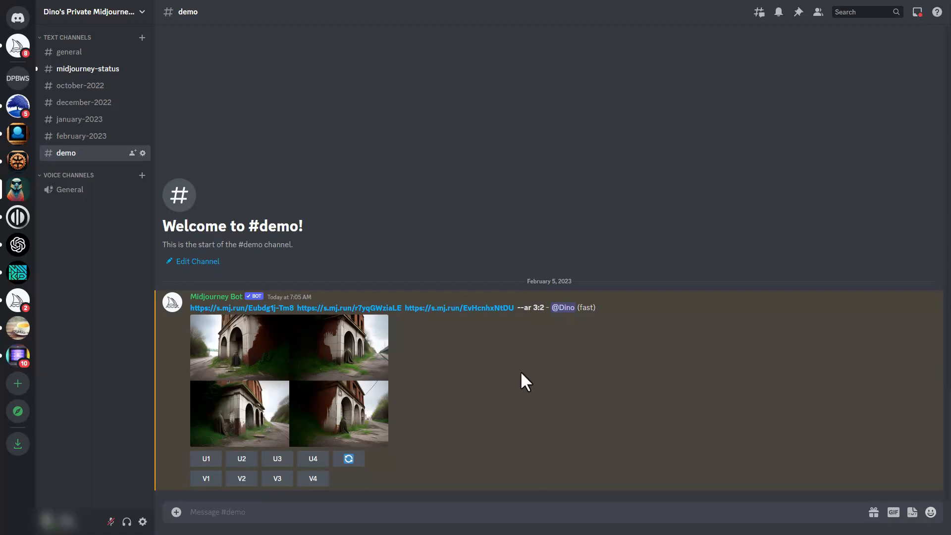
mouse_move(540, 364)
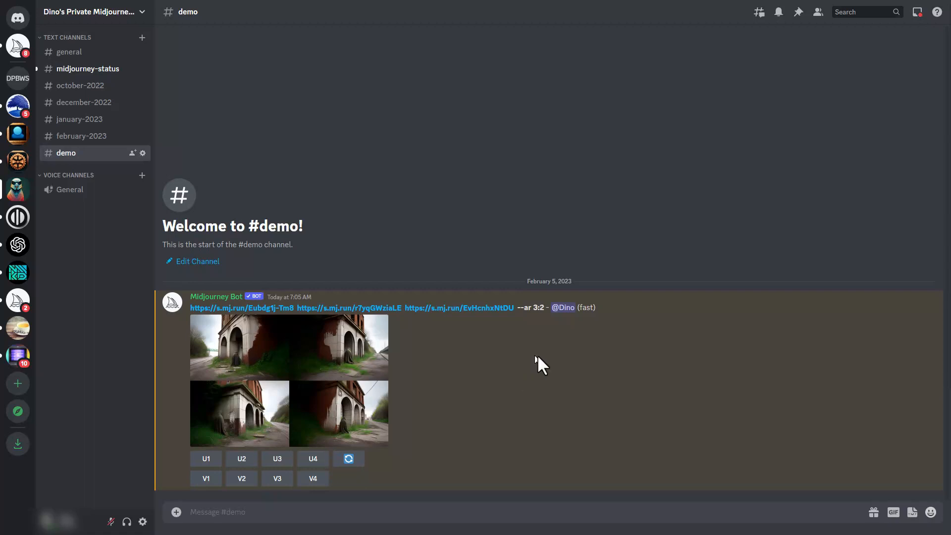
mouse_move(312, 406)
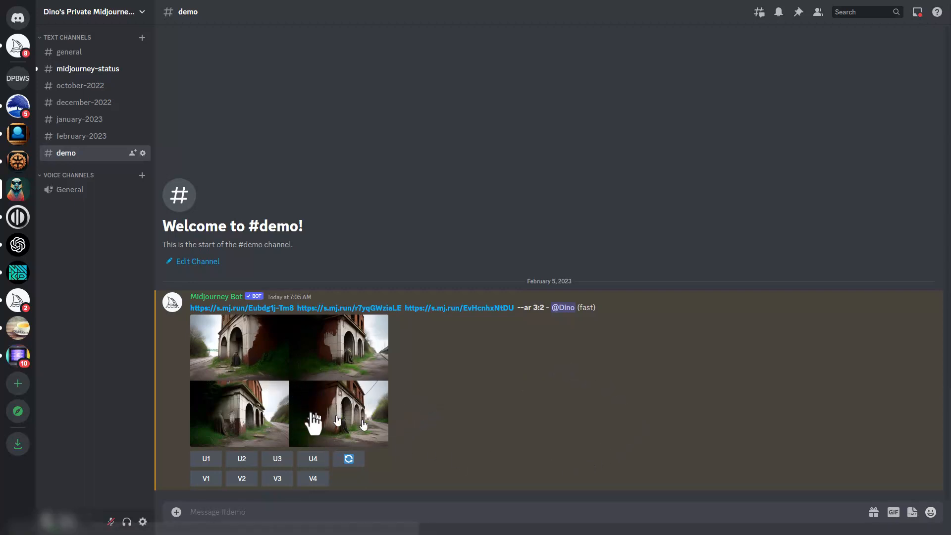
mouse_move(388, 412)
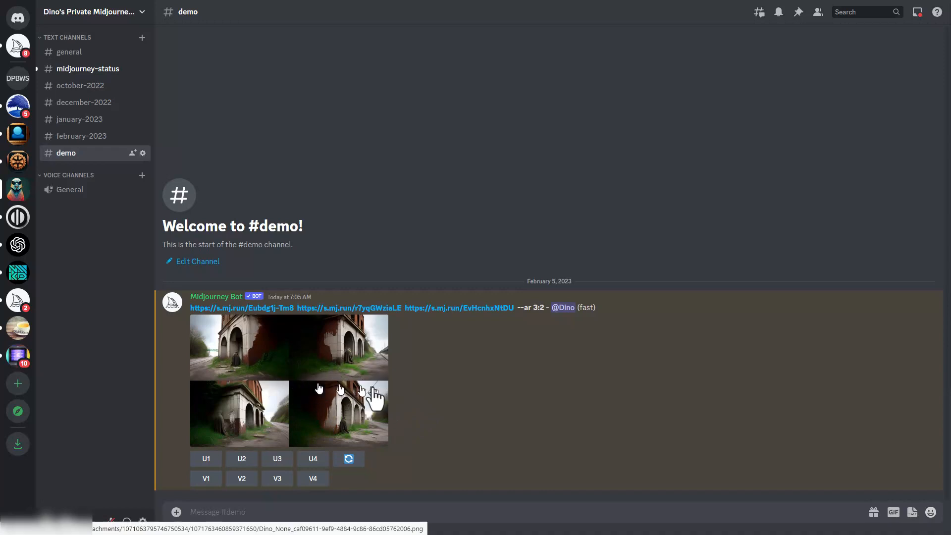
mouse_move(368, 393)
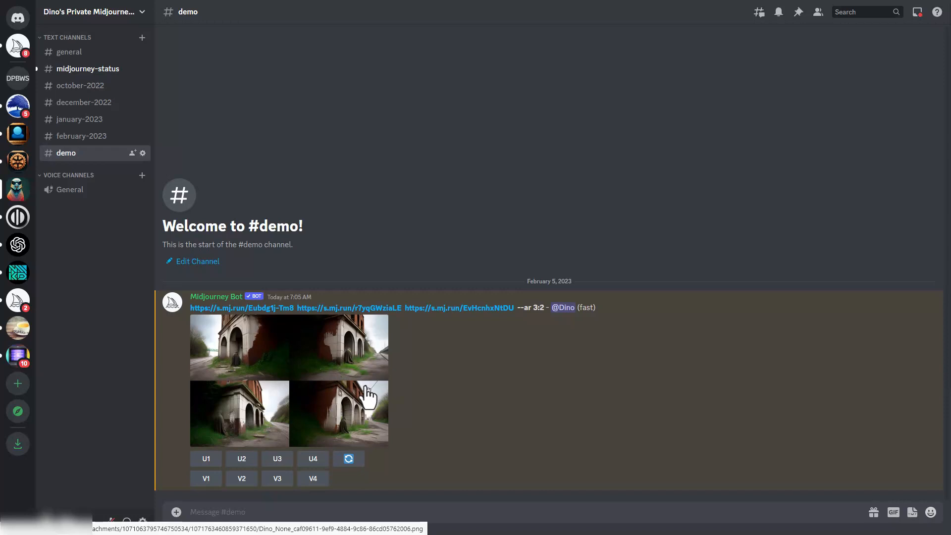
mouse_move(441, 399)
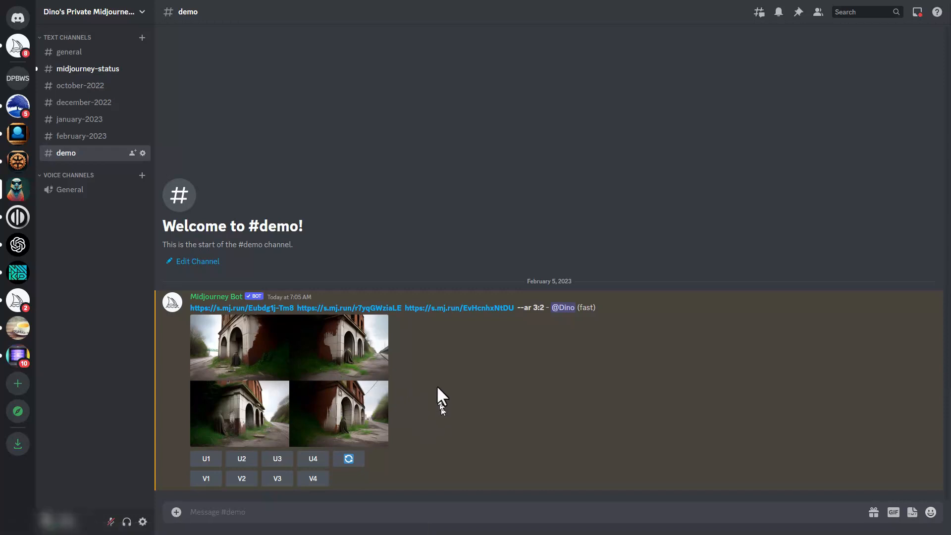
mouse_move(442, 392)
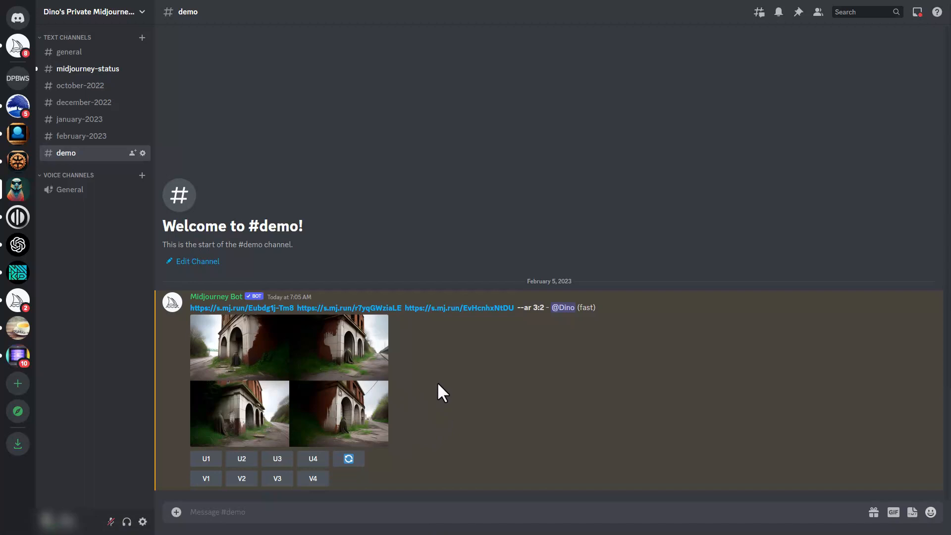
mouse_move(496, 331)
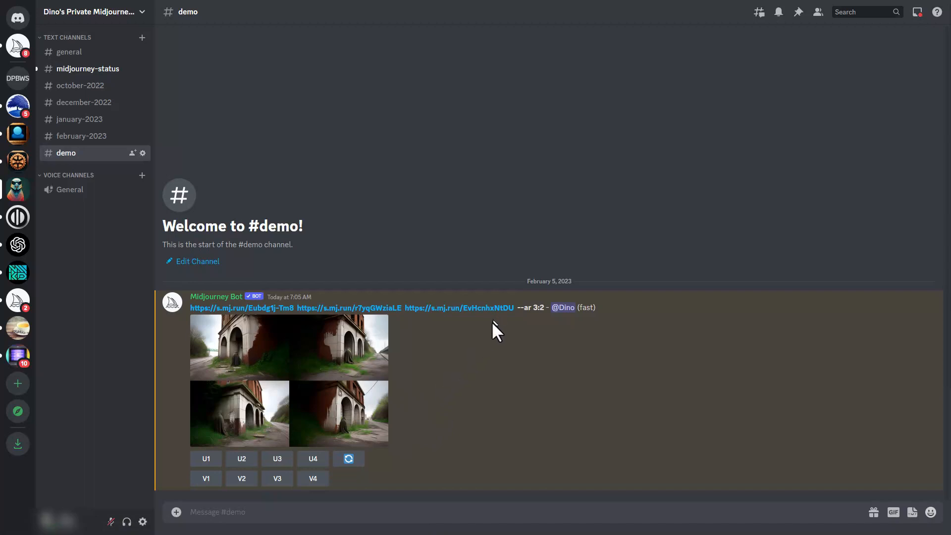
mouse_move(470, 370)
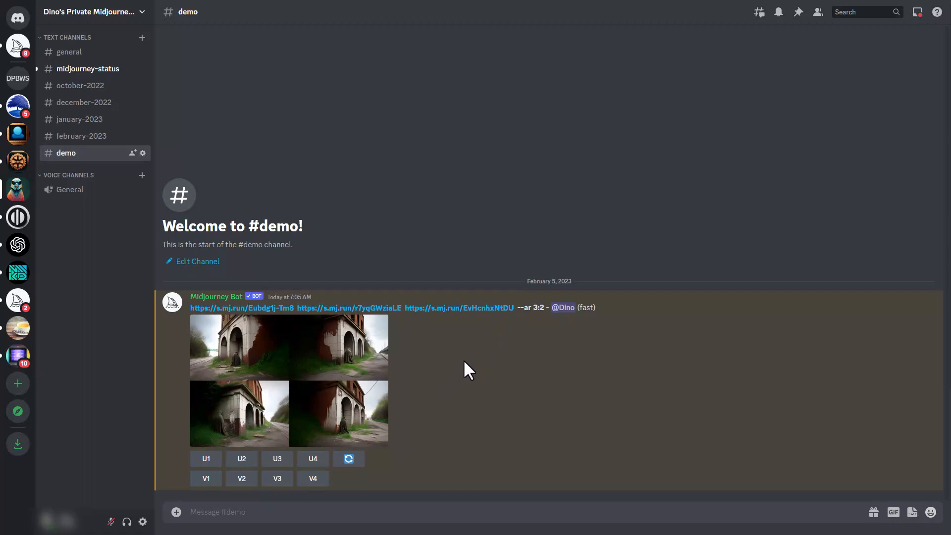
mouse_move(548, 319)
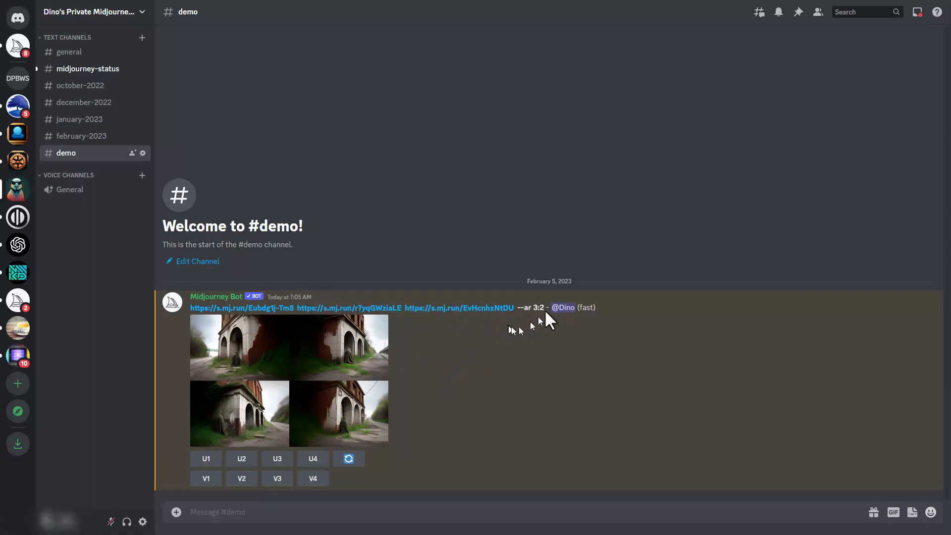
mouse_move(519, 329)
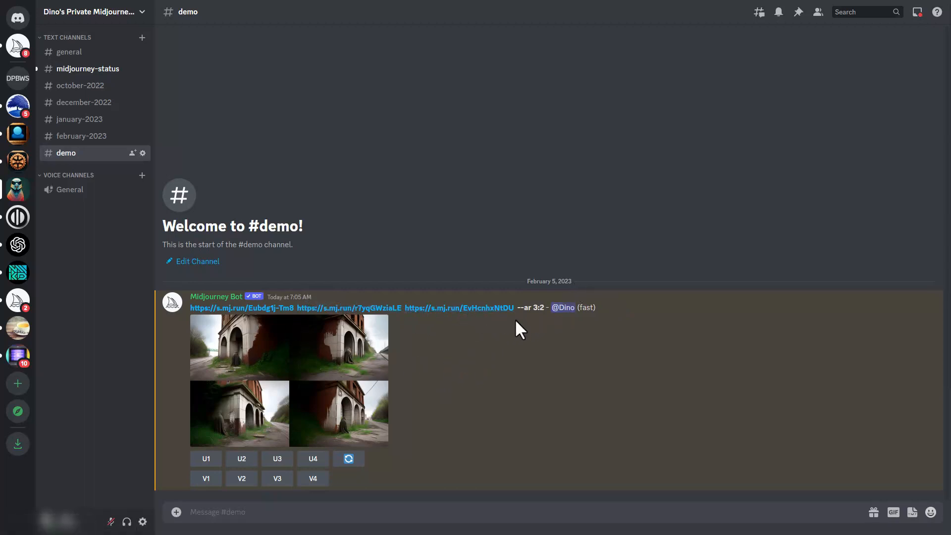
mouse_move(516, 310)
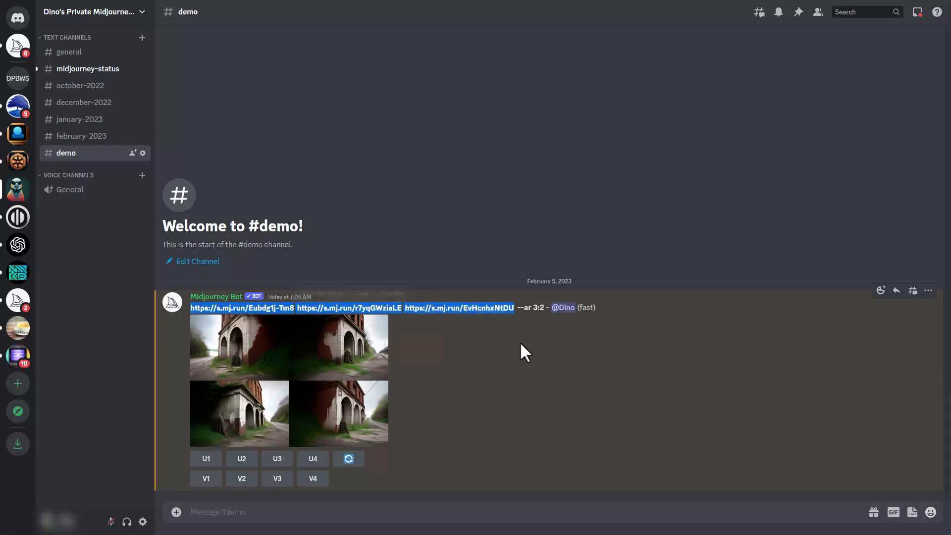
mouse_move(382, 454)
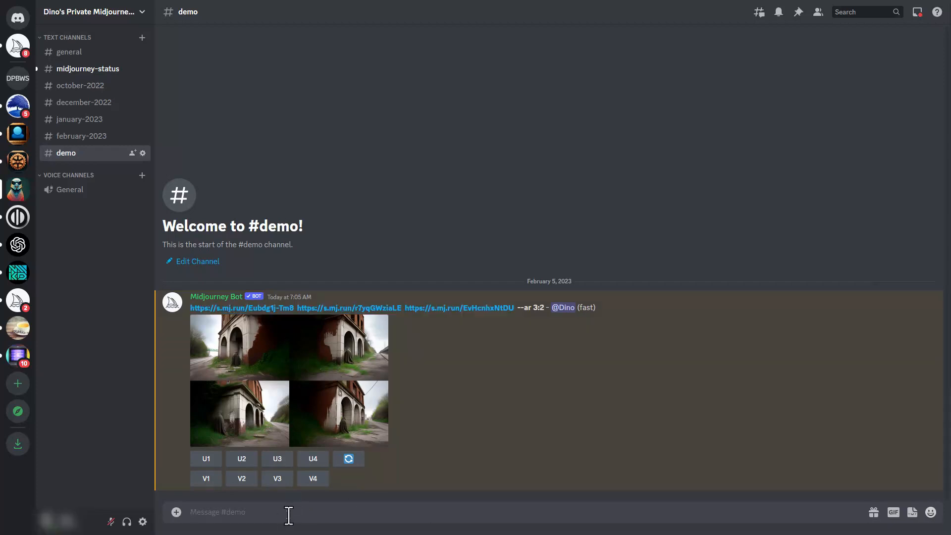
Start an /imagine command with the three s.mj.run blend image links as the prompt.
type("/")
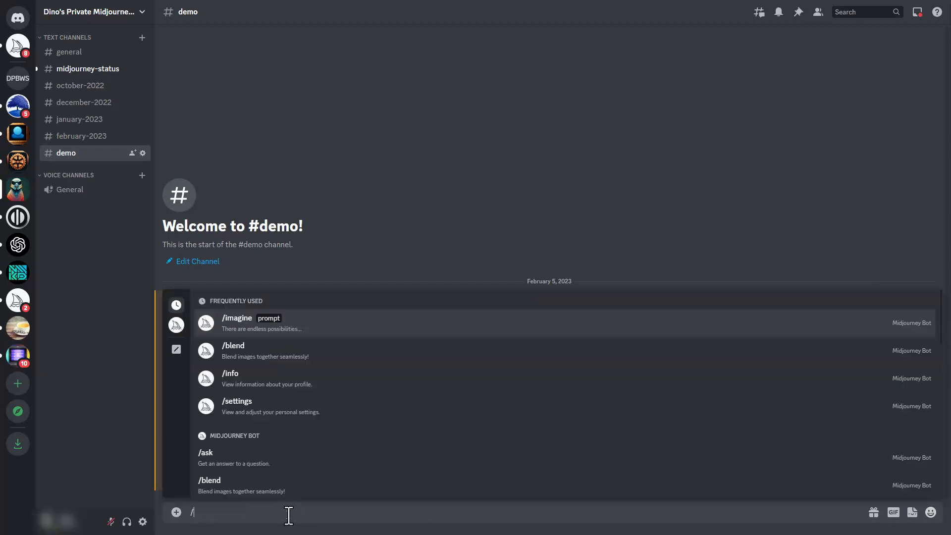
type("im")
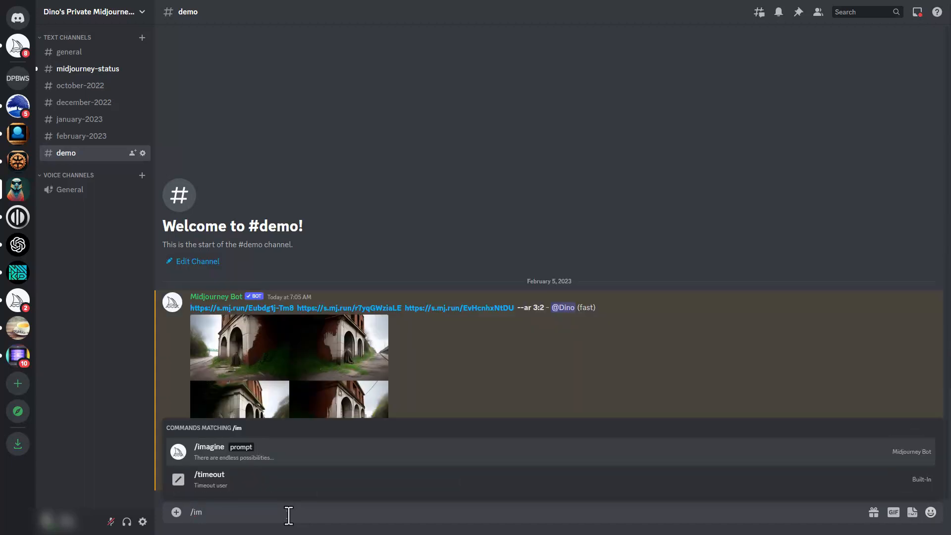
left_click(209, 446)
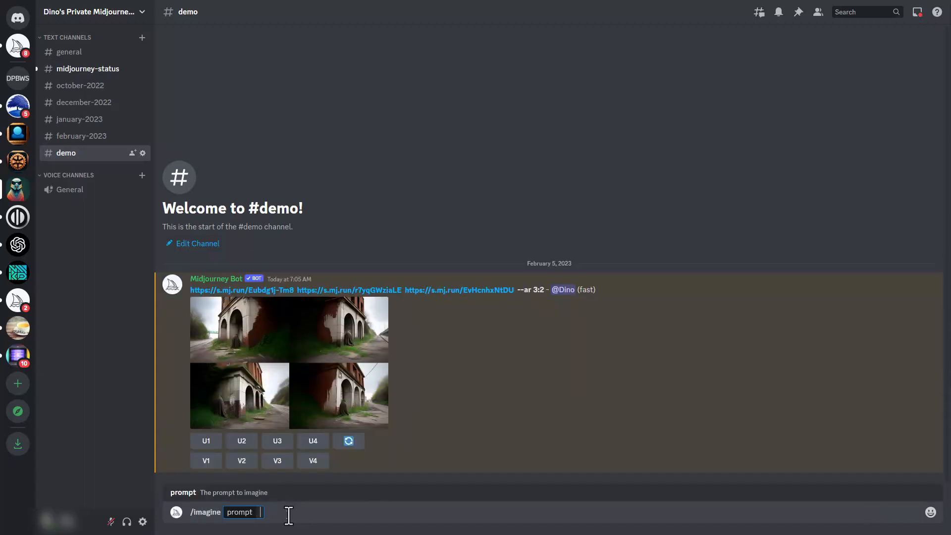
type("https://s.mj.run/Eubdg1j-Tm8 https://s.mj.run/r7yqGWziaLE https://s.mj.run/EvHcnhxNtDU")
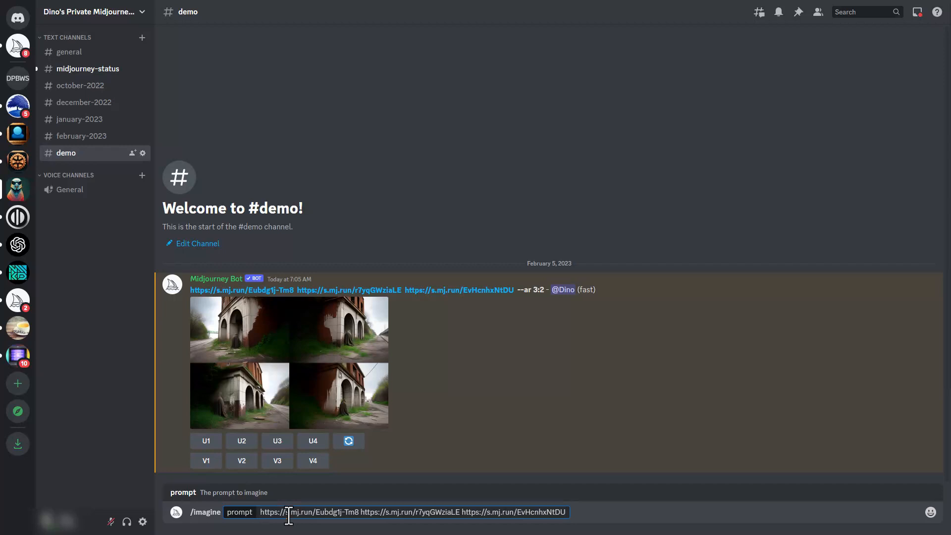
left_click(564, 512)
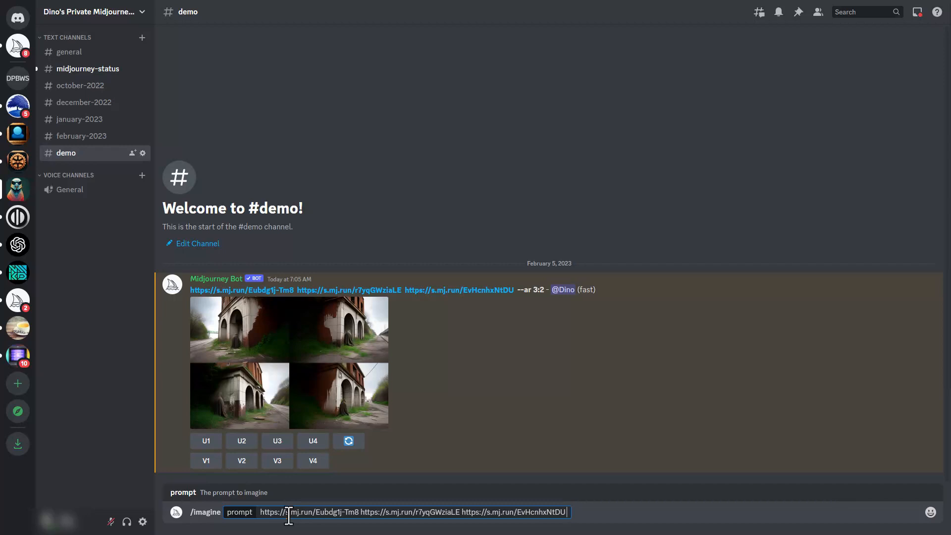
Append 'futuristic cityscape --ar 3:2' to the prompt and send it.
type("futur")
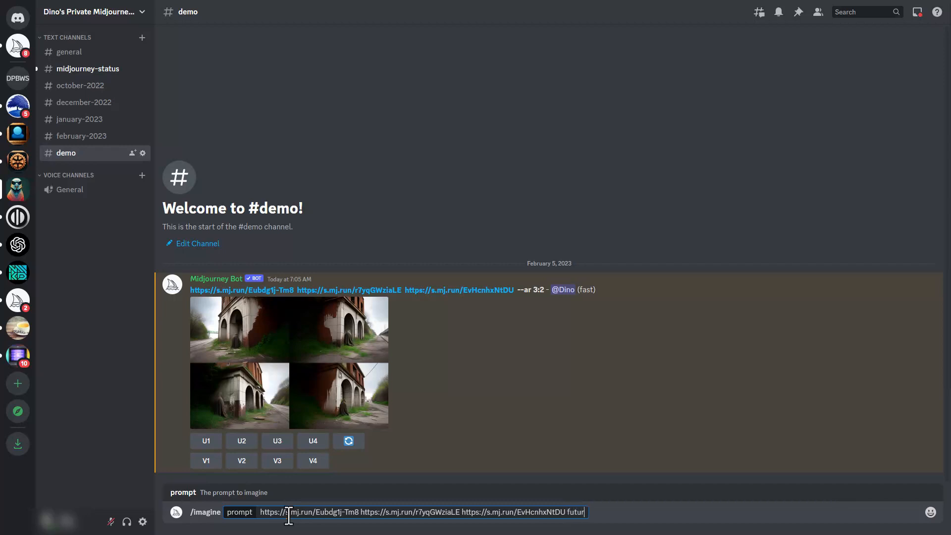
type("istic")
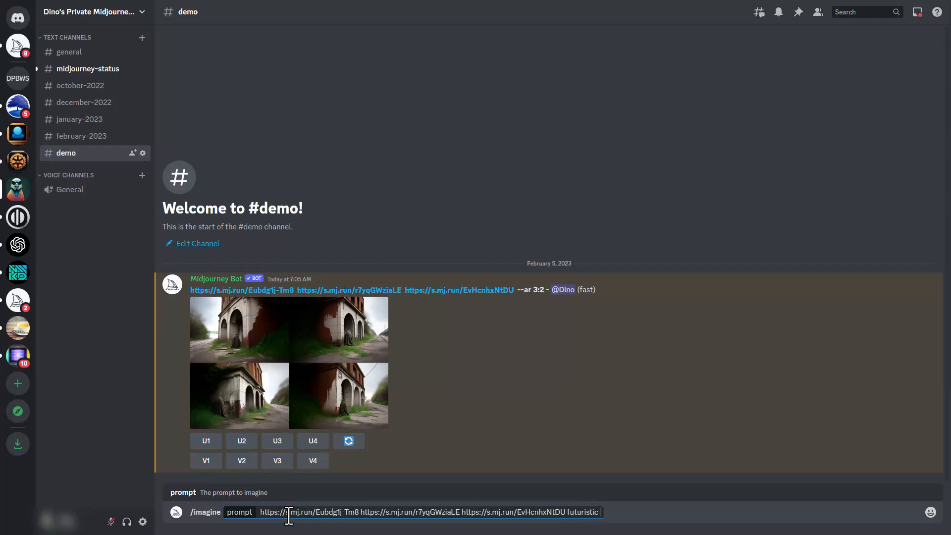
type("citysc")
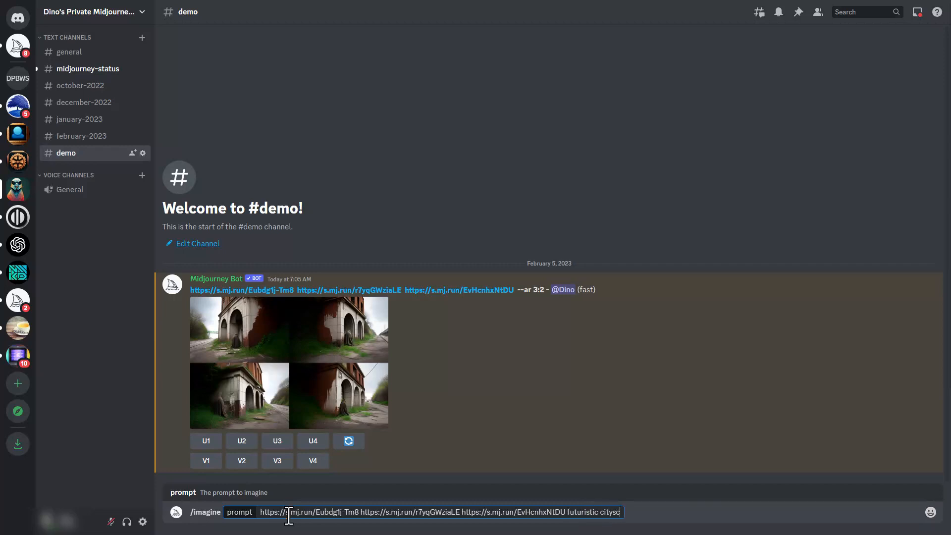
type("ape")
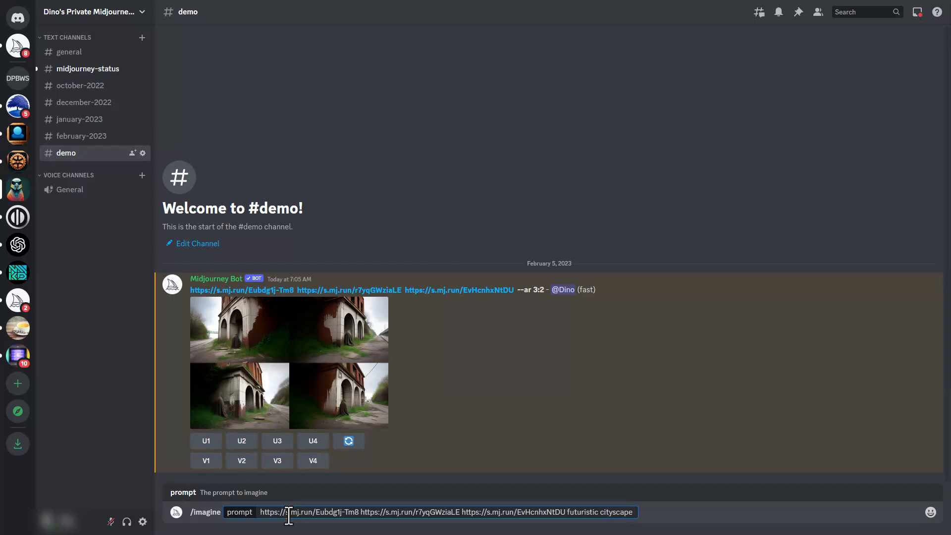
type("--ar")
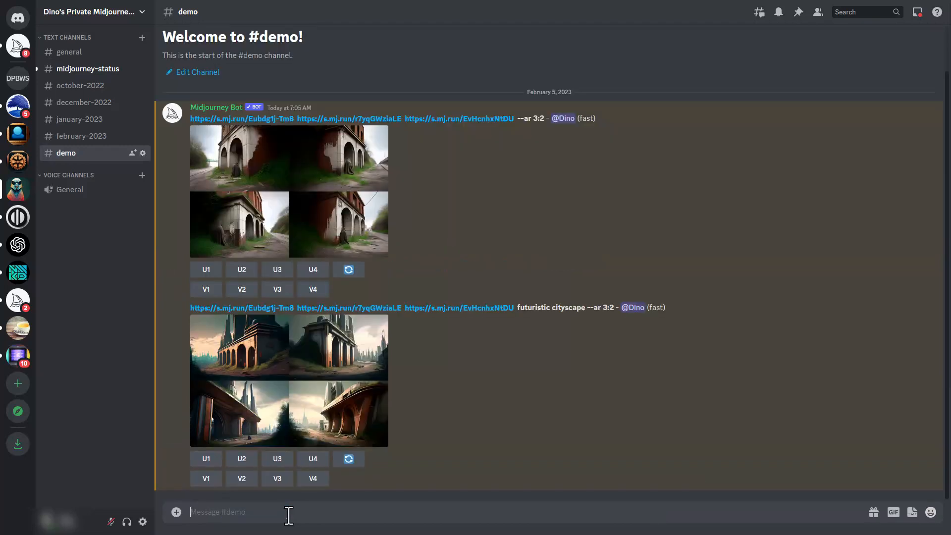
mouse_move(276, 340)
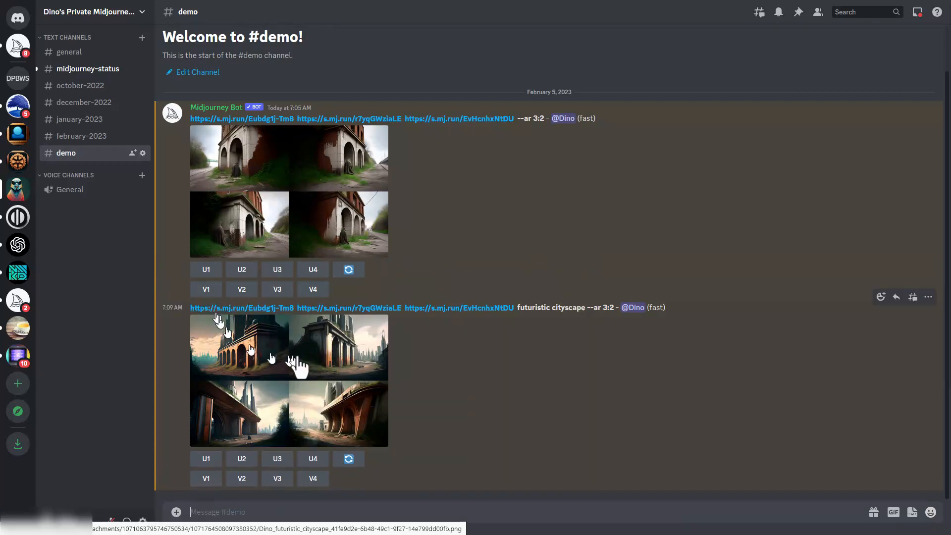
mouse_move(303, 394)
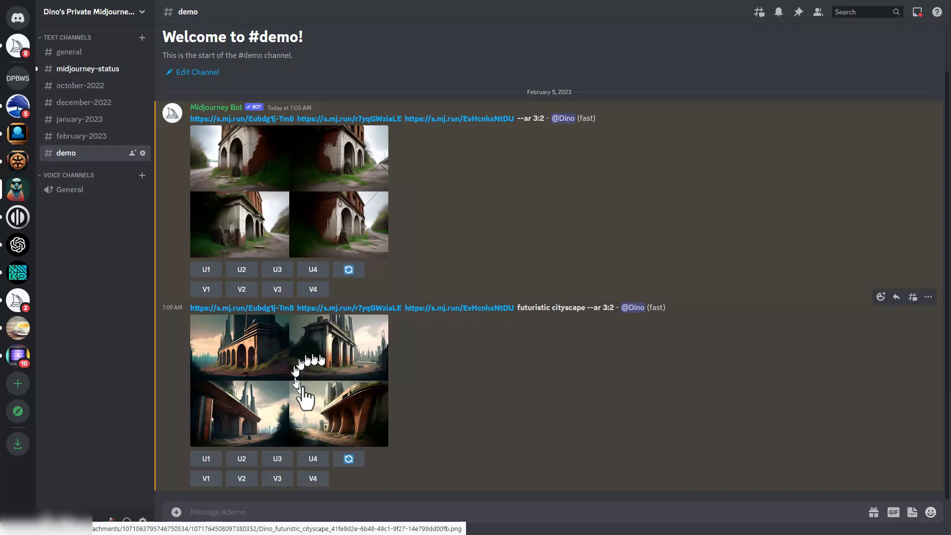
mouse_move(454, 392)
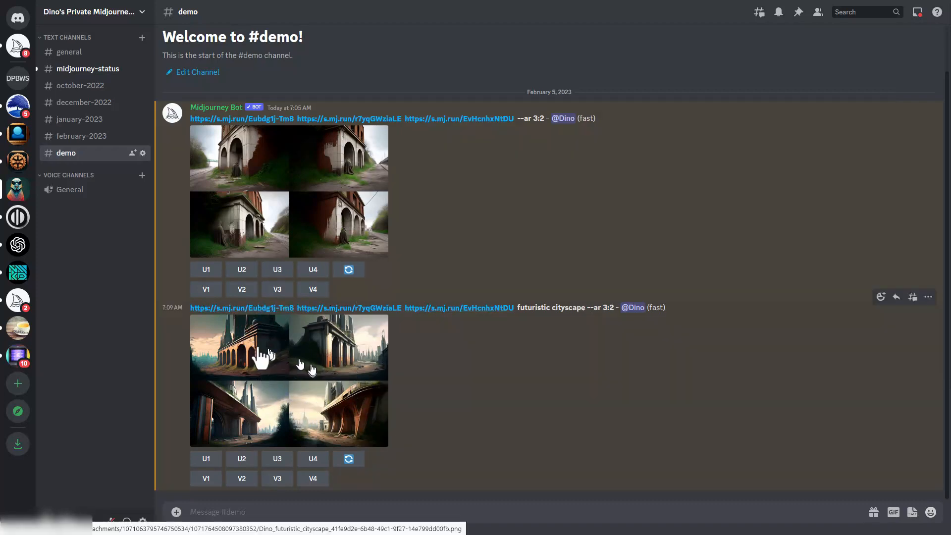
mouse_move(479, 316)
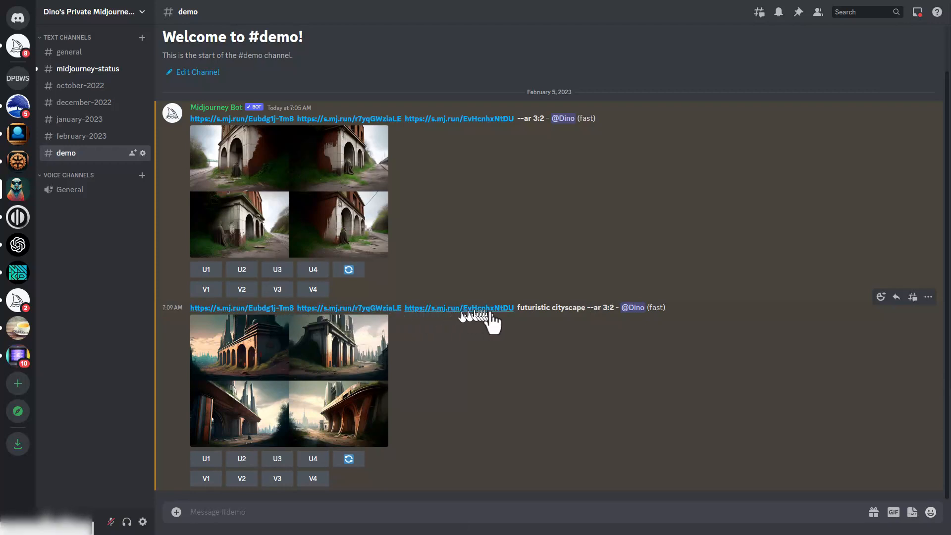
mouse_move(586, 315)
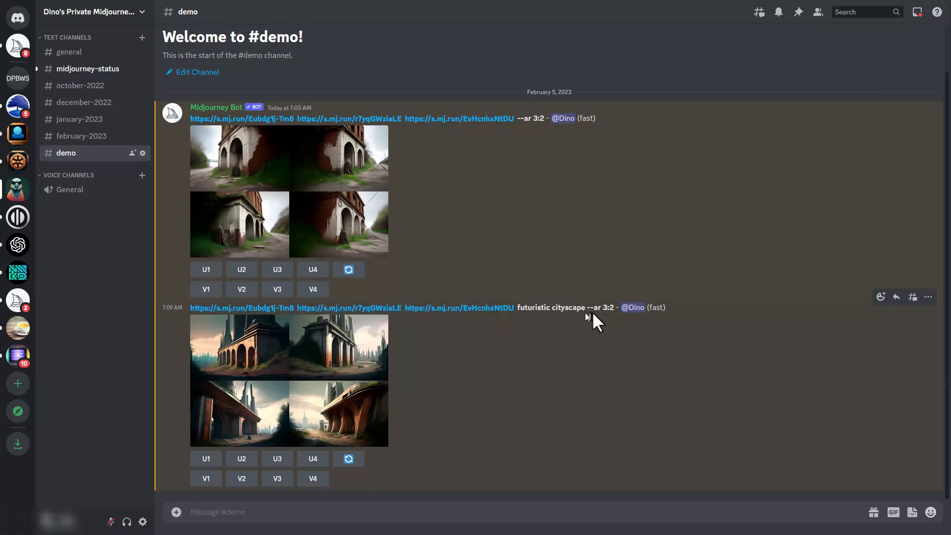
mouse_move(586, 307)
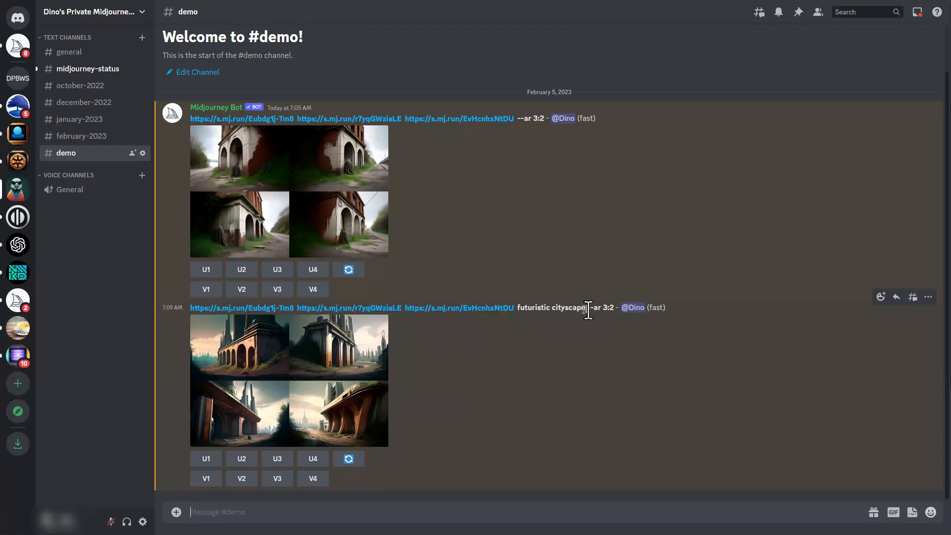
mouse_move(348, 308)
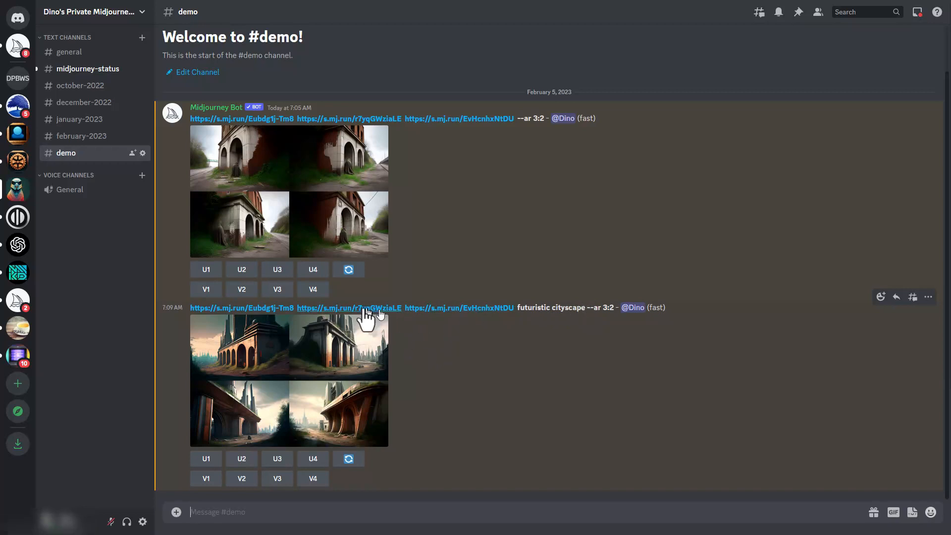
mouse_move(341, 226)
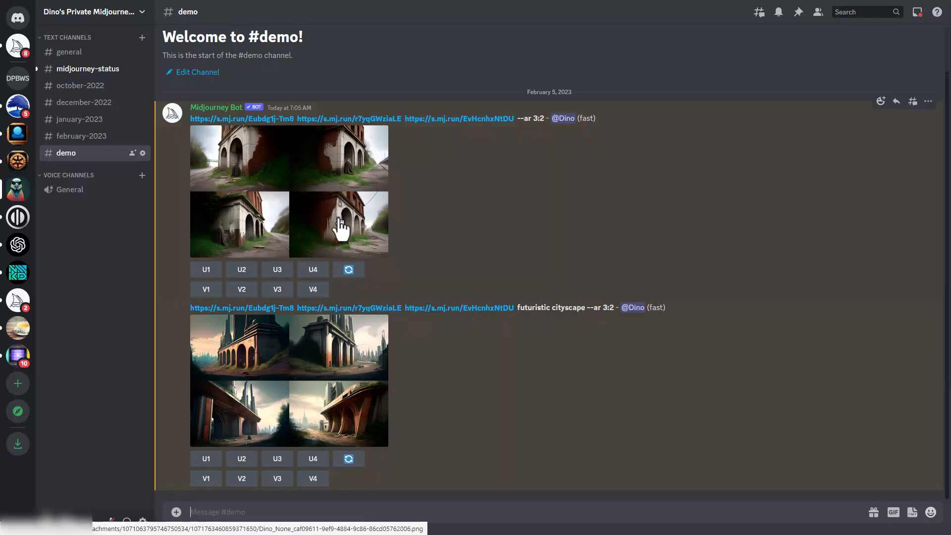
mouse_move(285, 327)
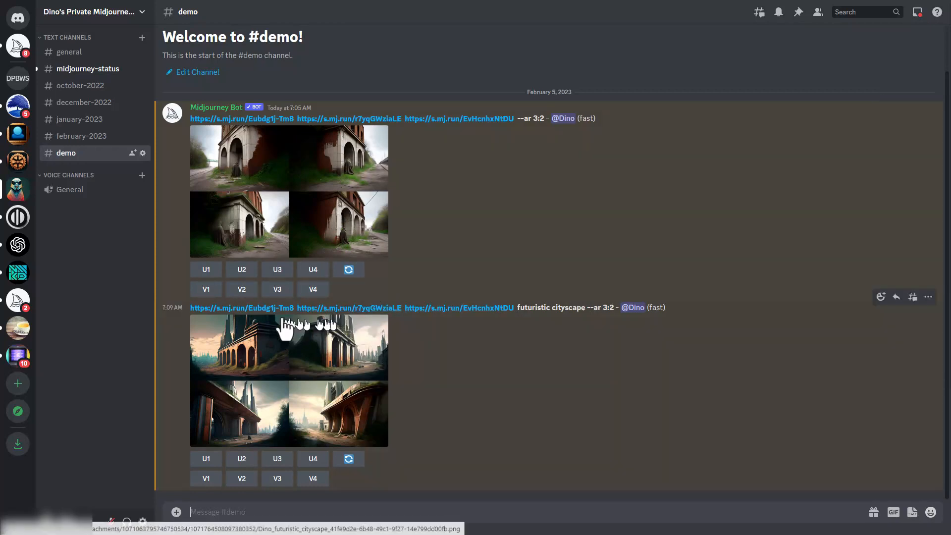
mouse_move(397, 325)
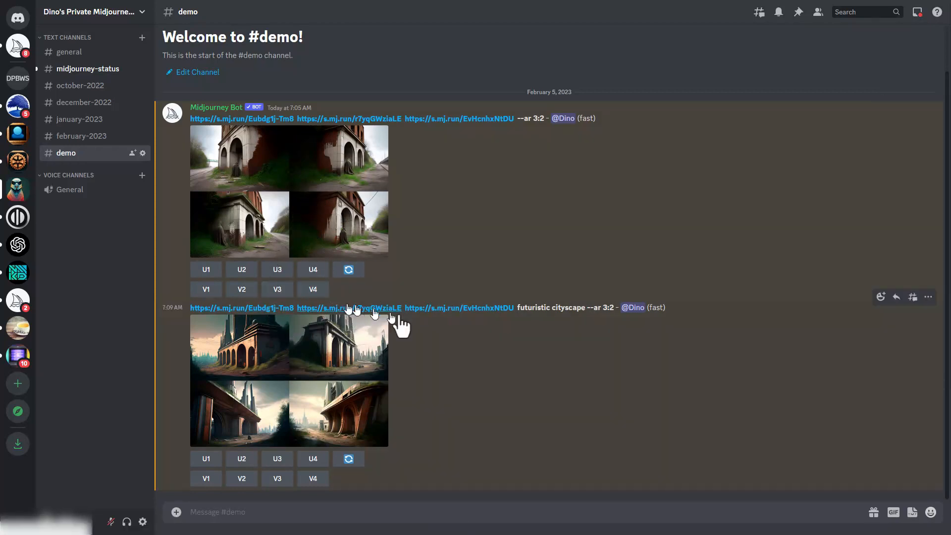
mouse_move(564, 279)
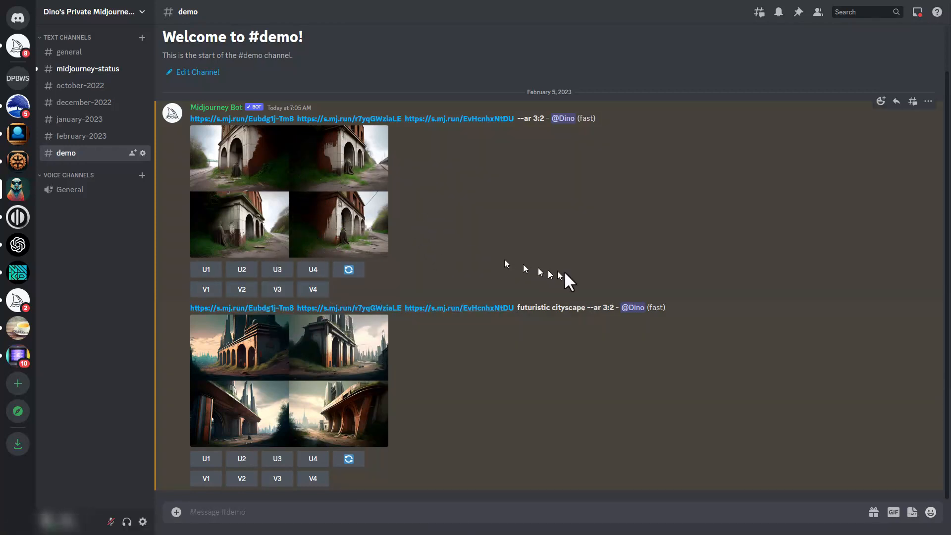
mouse_move(433, 208)
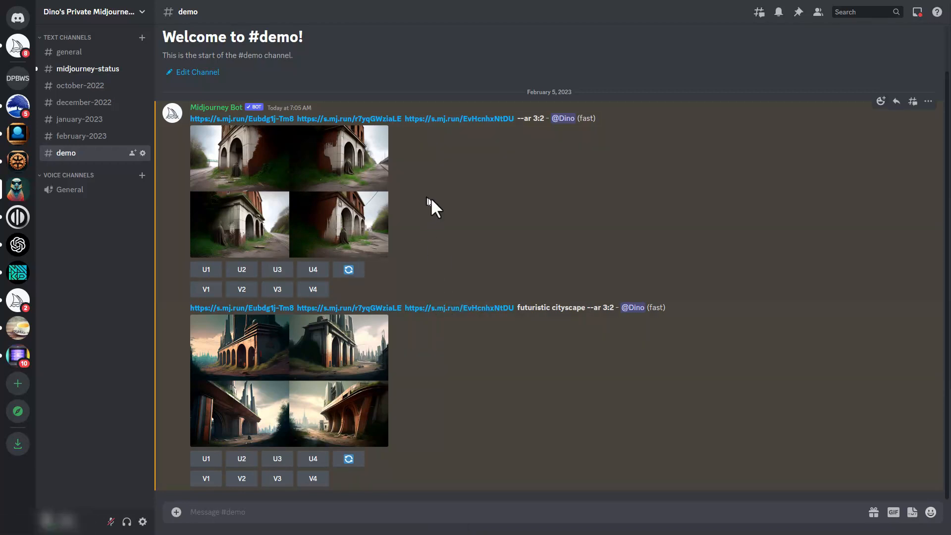
mouse_move(456, 245)
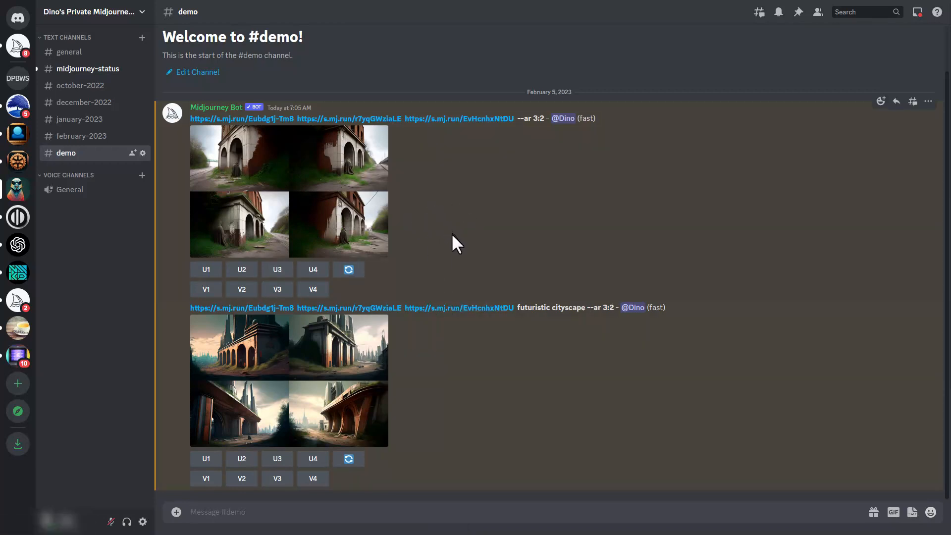
mouse_move(302, 322)
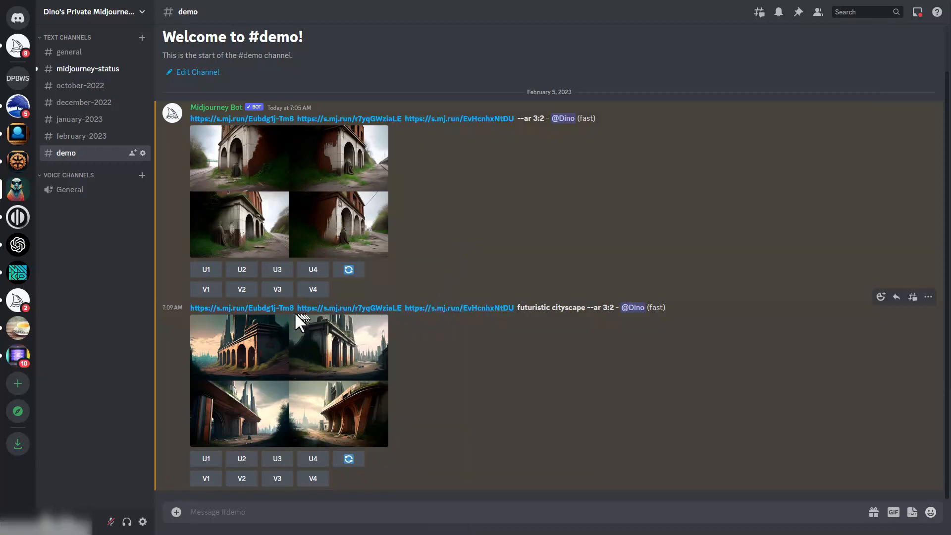
mouse_move(311, 326)
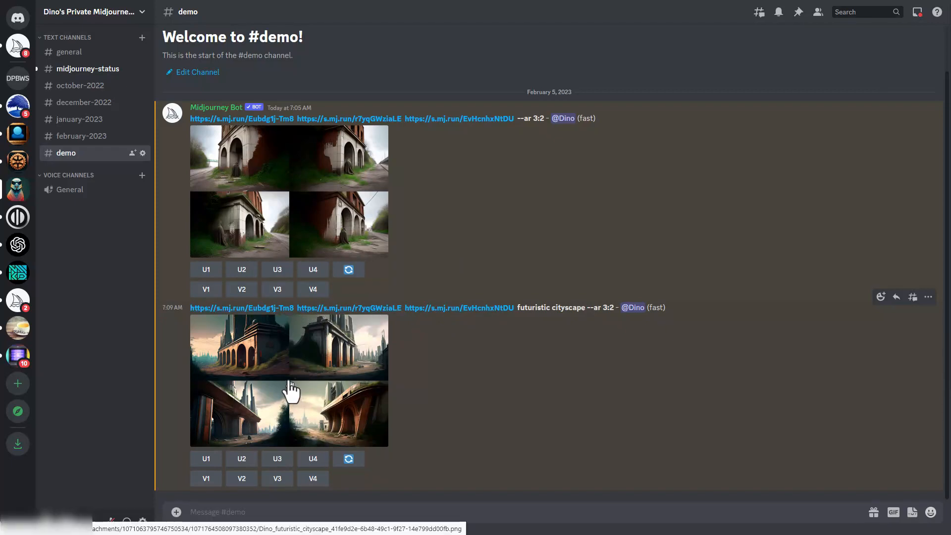
Enlarge the futuristic cityscape result grid in the image preview.
left_click(289, 380)
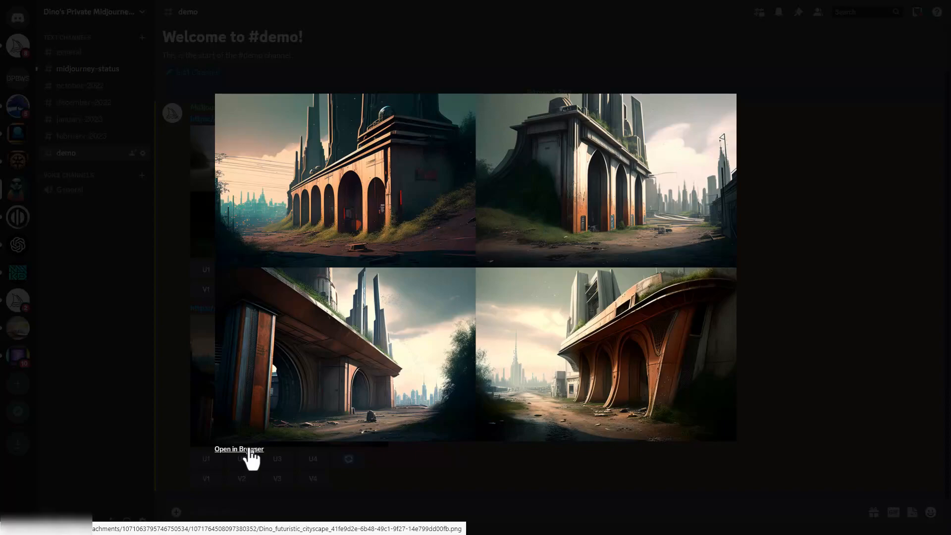